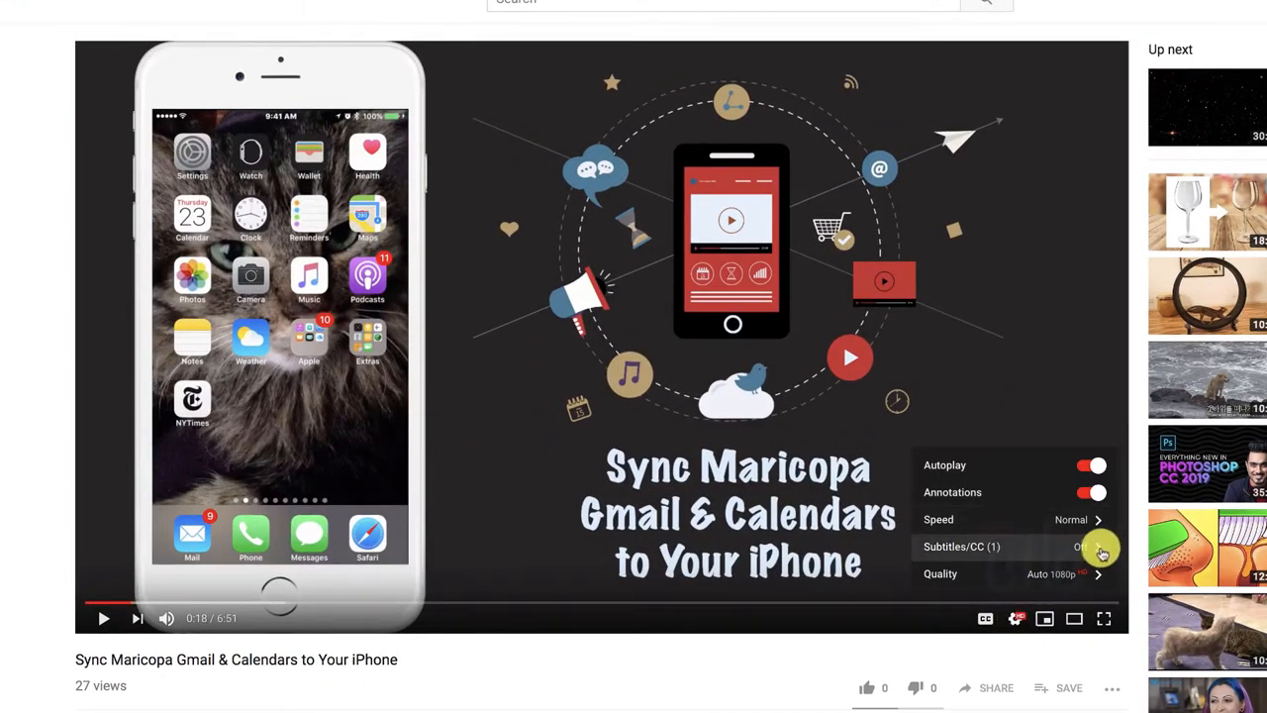
Check the player's subtitle tracks, finding only automatic English captions available
{"action": "left_click", "coordinate": [962, 546]}
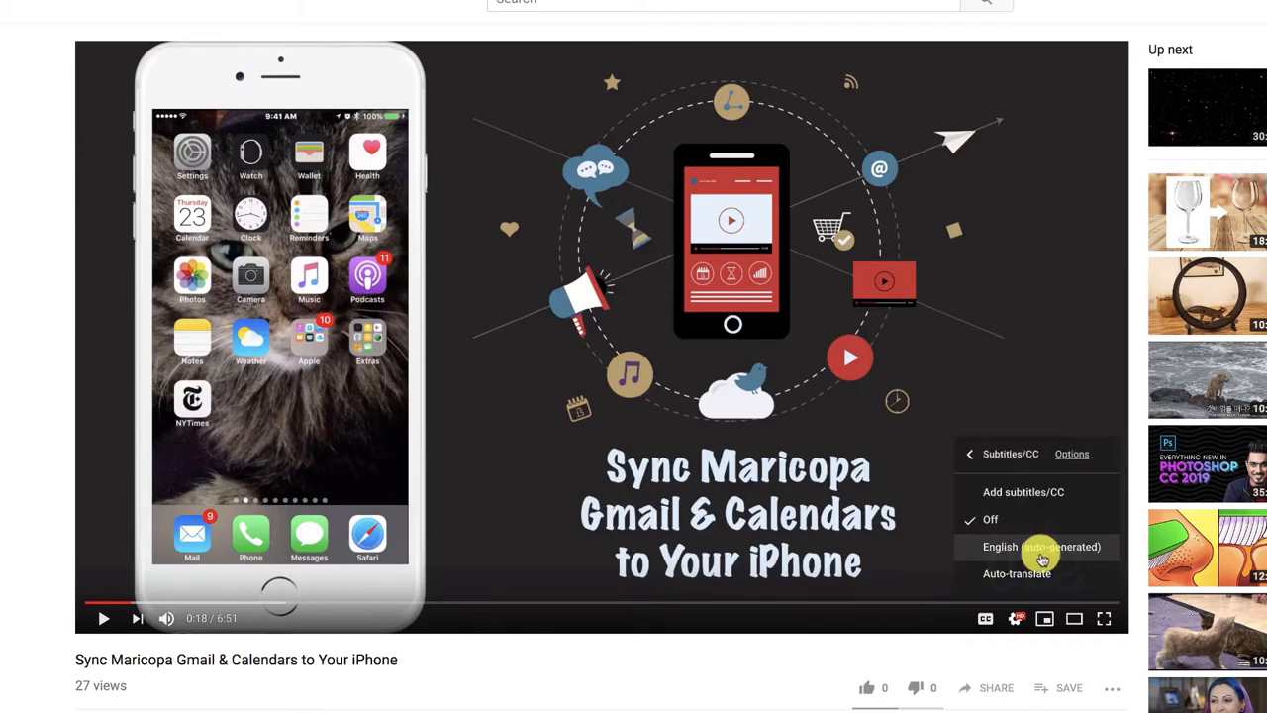
{"action": "scroll", "scroll_direction": "down", "scroll_amount": 3}
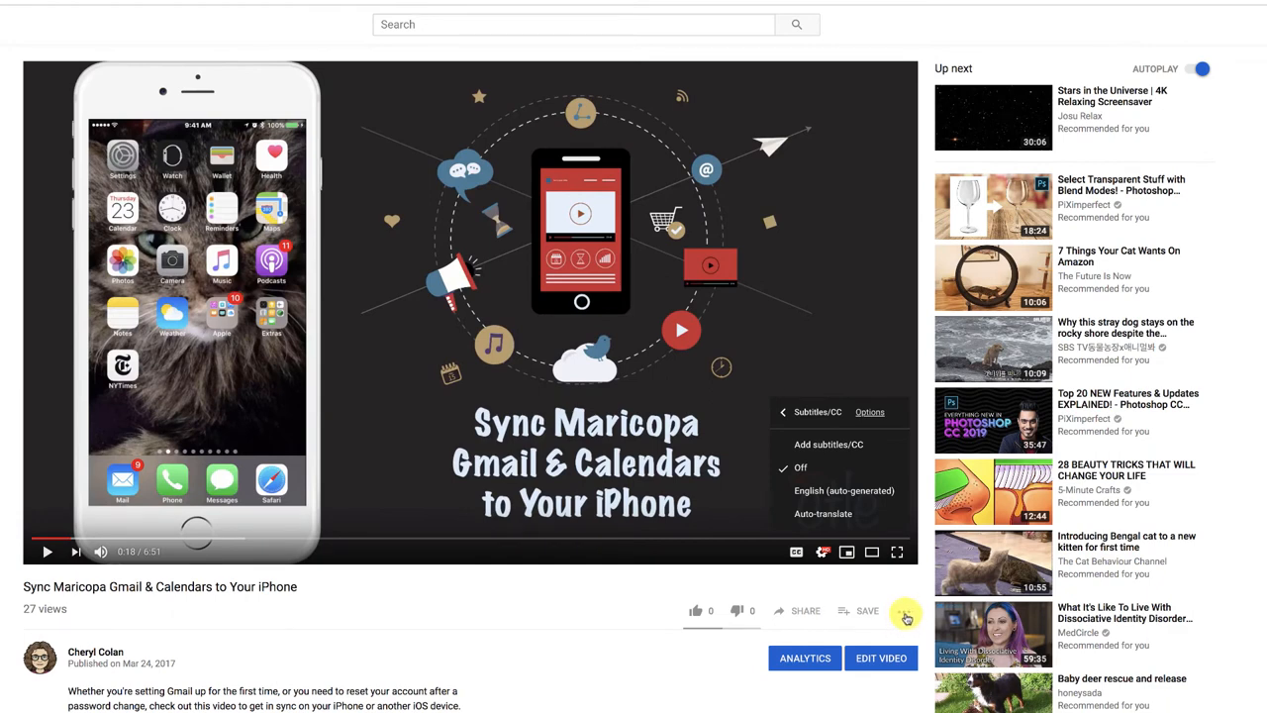
Show the auto-generated English transcript beside the player via the More menu
{"action": "left_click", "coordinate": [903, 610]}
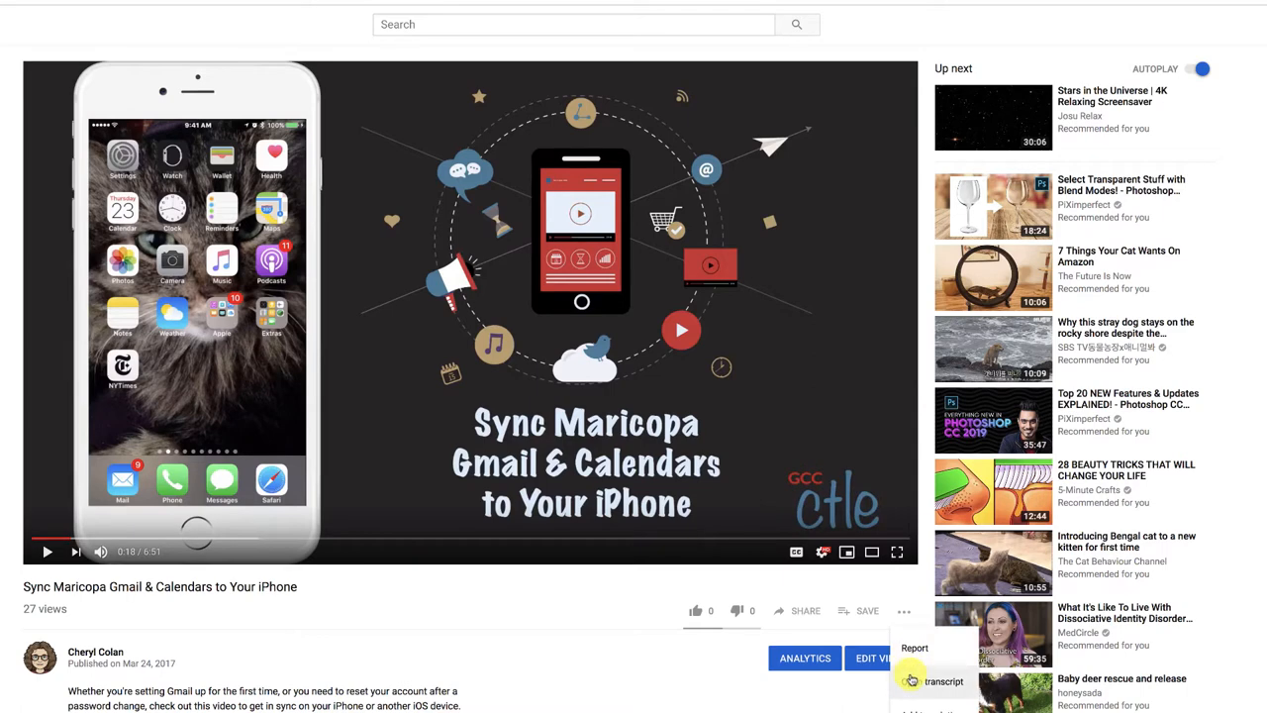
{"action": "left_click", "coordinate": [943, 681]}
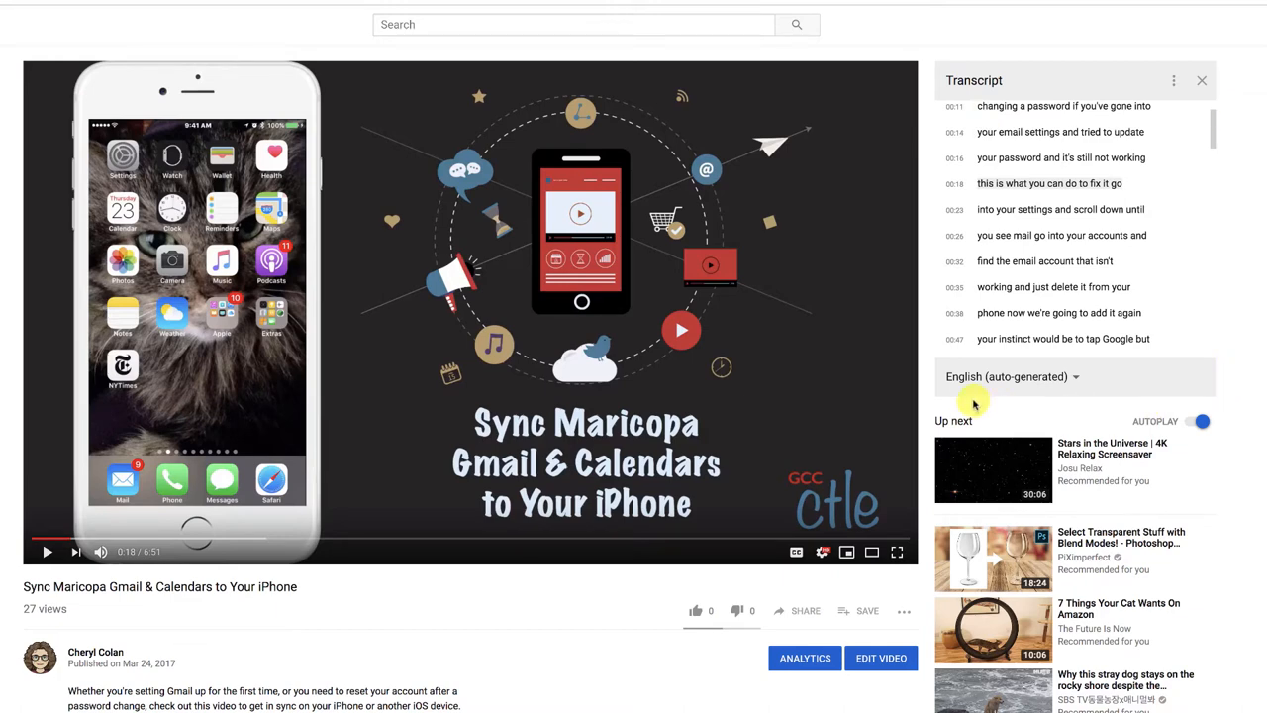
{"action": "mouse_move", "coordinate": [1166, 119]}
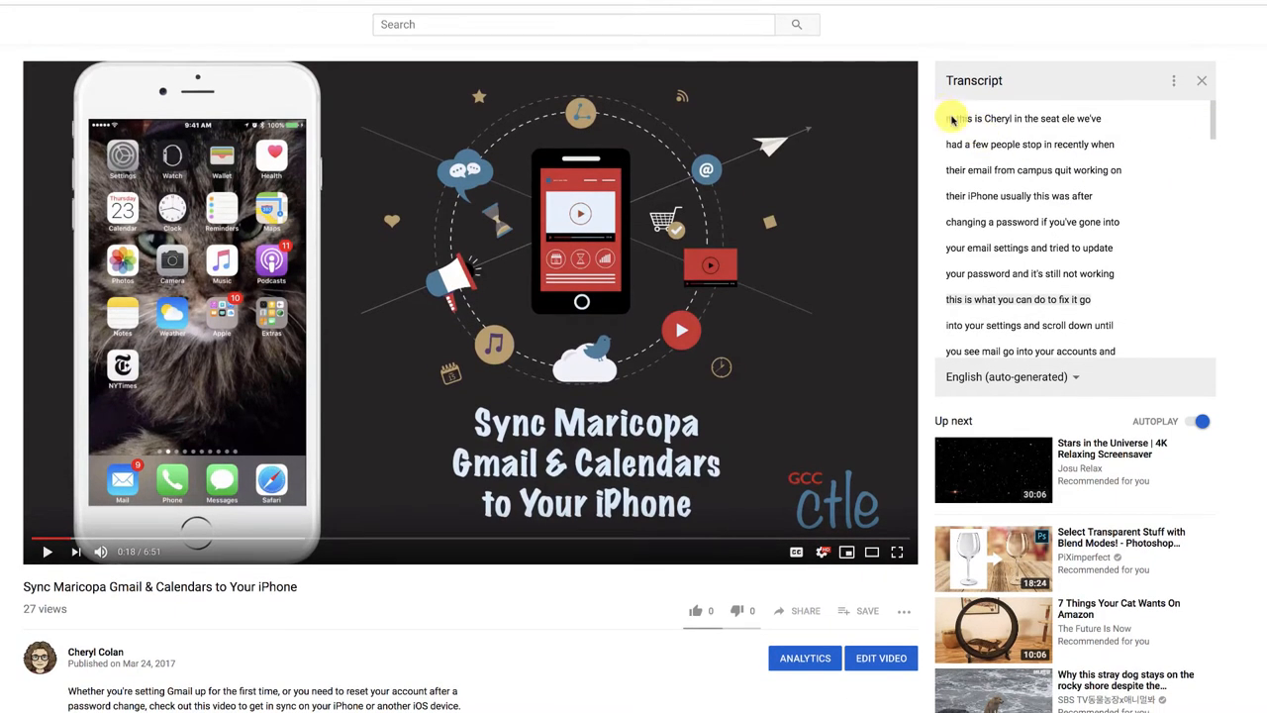
Copy all transcript lines and bring up a blank TextEdit document to hold them
{"action": "scroll", "scroll_direction": "down", "scroll_amount": 3}
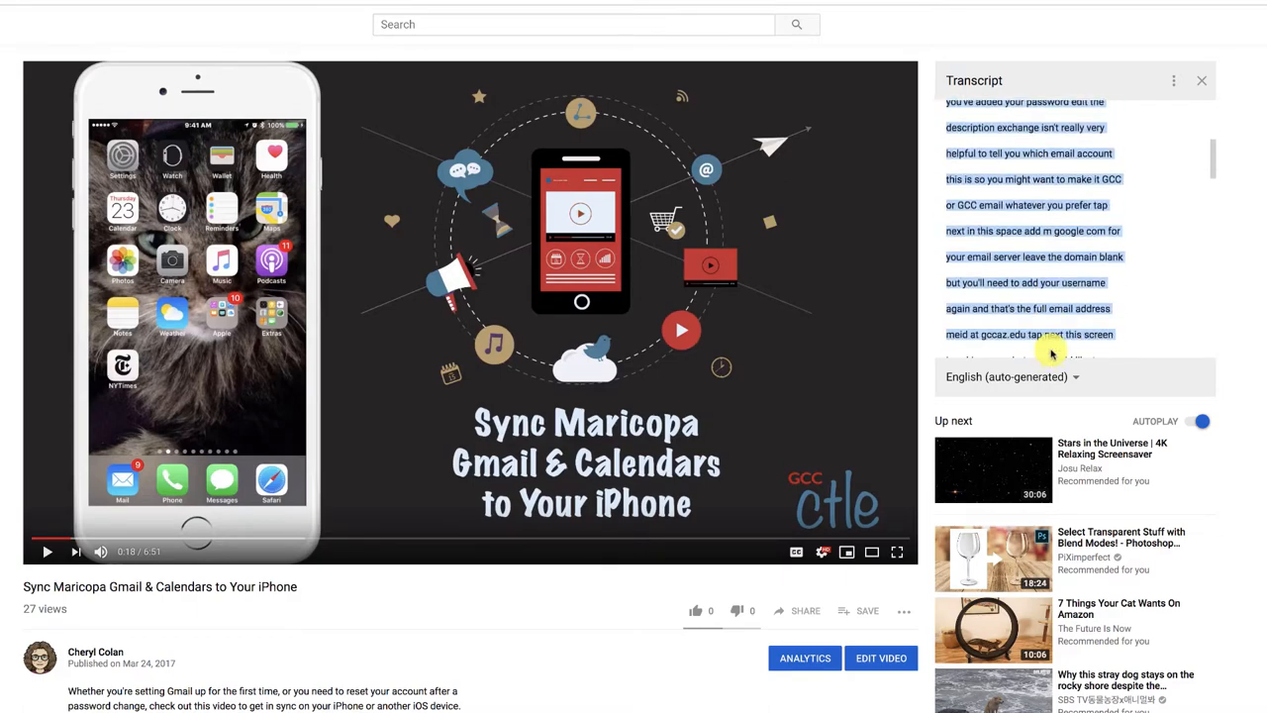
{"action": "scroll", "scroll_direction": "down", "scroll_amount": 3}
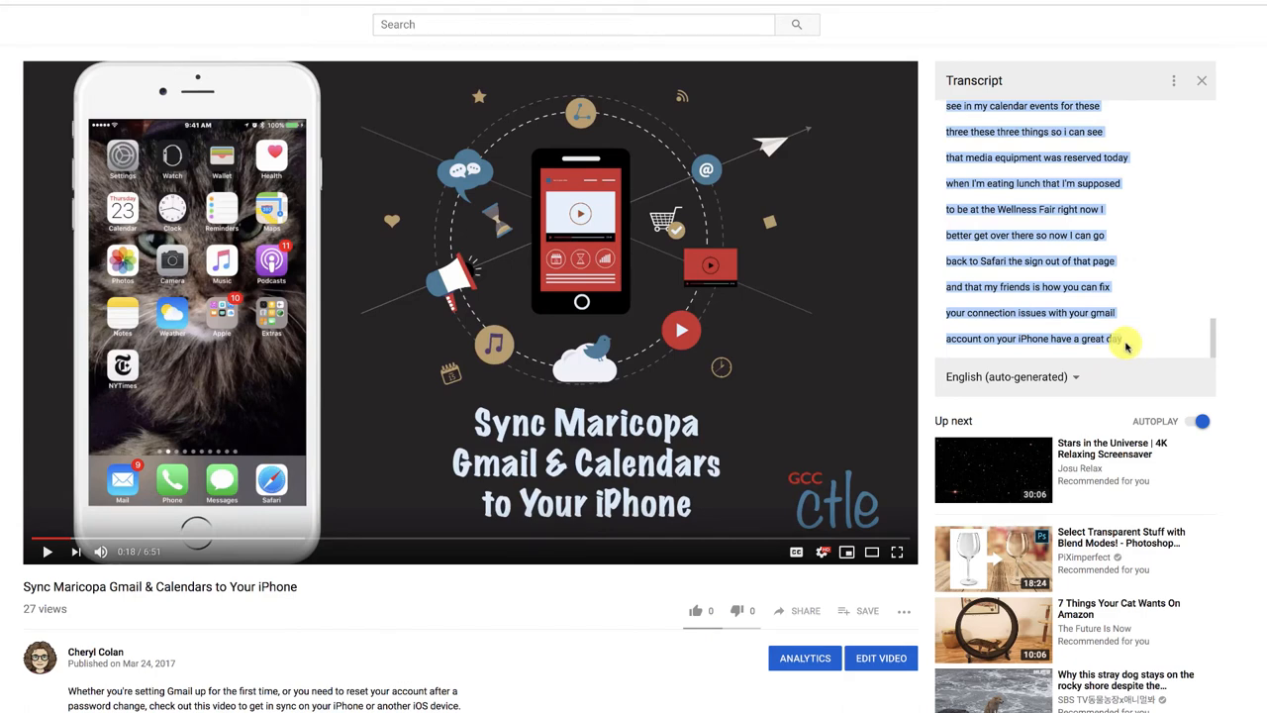
{"action": "mouse_move", "coordinate": [1124, 344]}
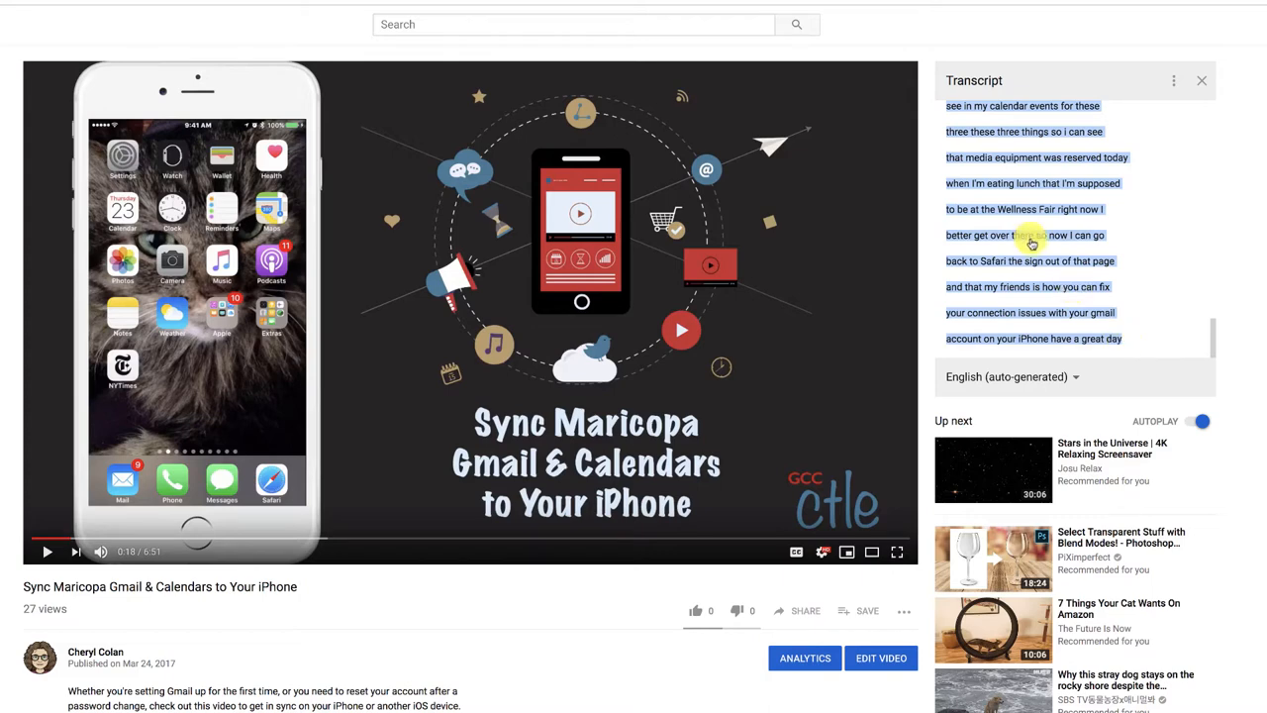
{"action": "right_click", "coordinate": [1029, 241]}
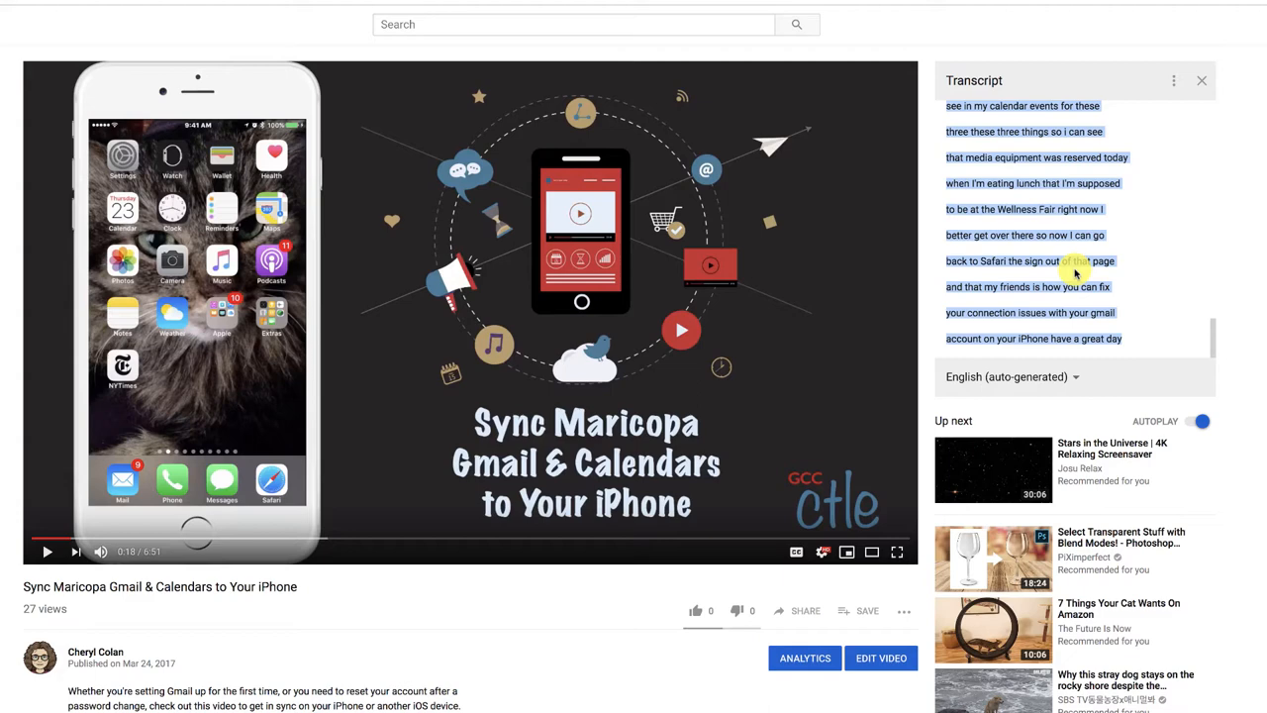
{"action": "type", "text": "test"}
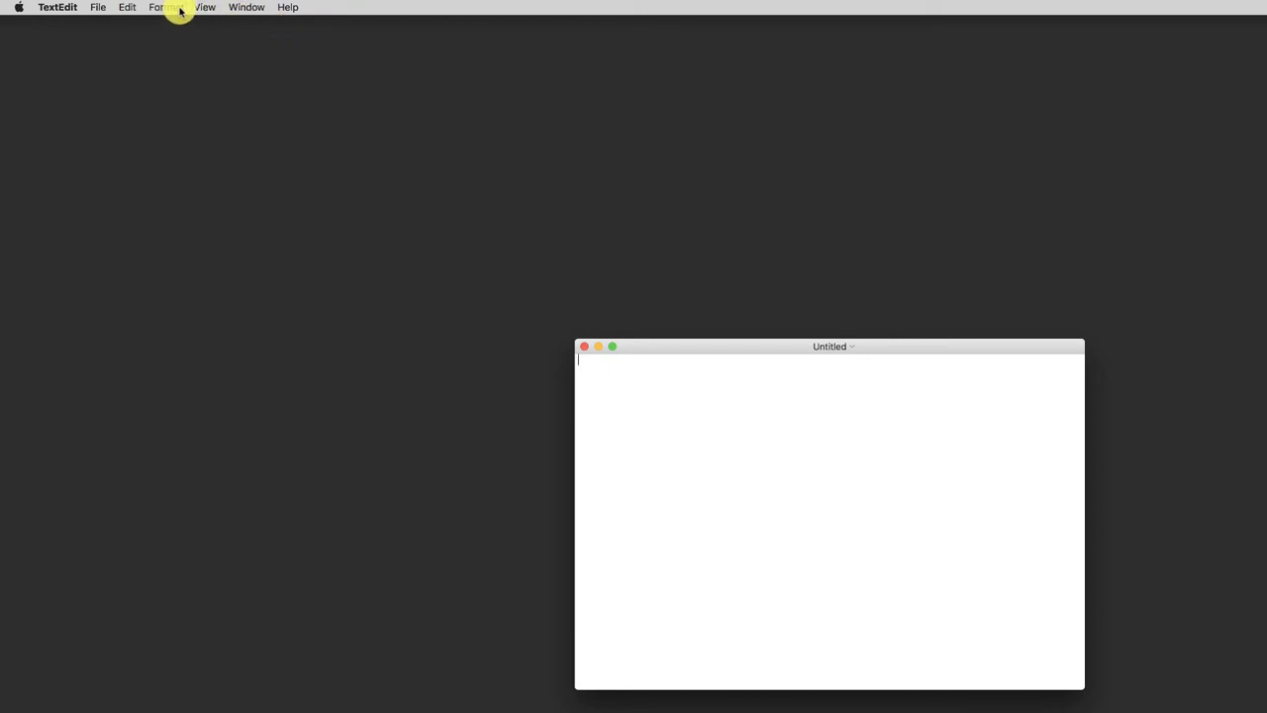
{"action": "left_click", "coordinate": [165, 8]}
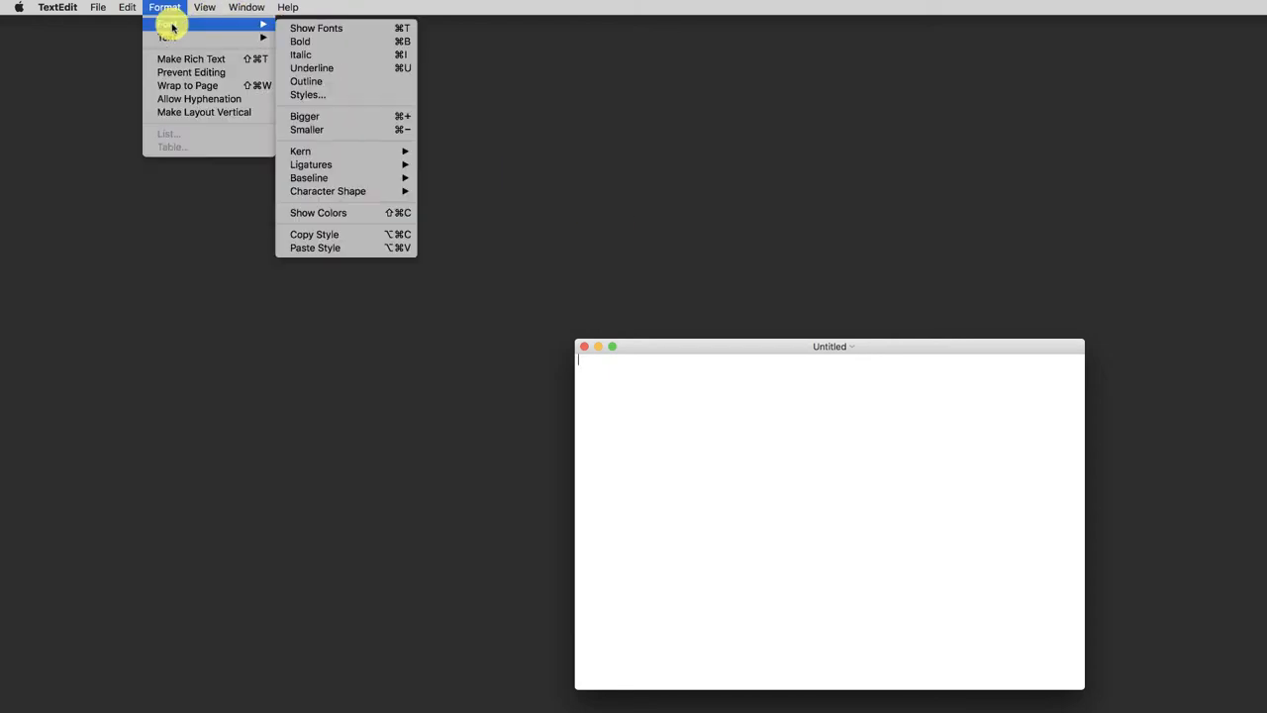
{"action": "mouse_move", "coordinate": [190, 60]}
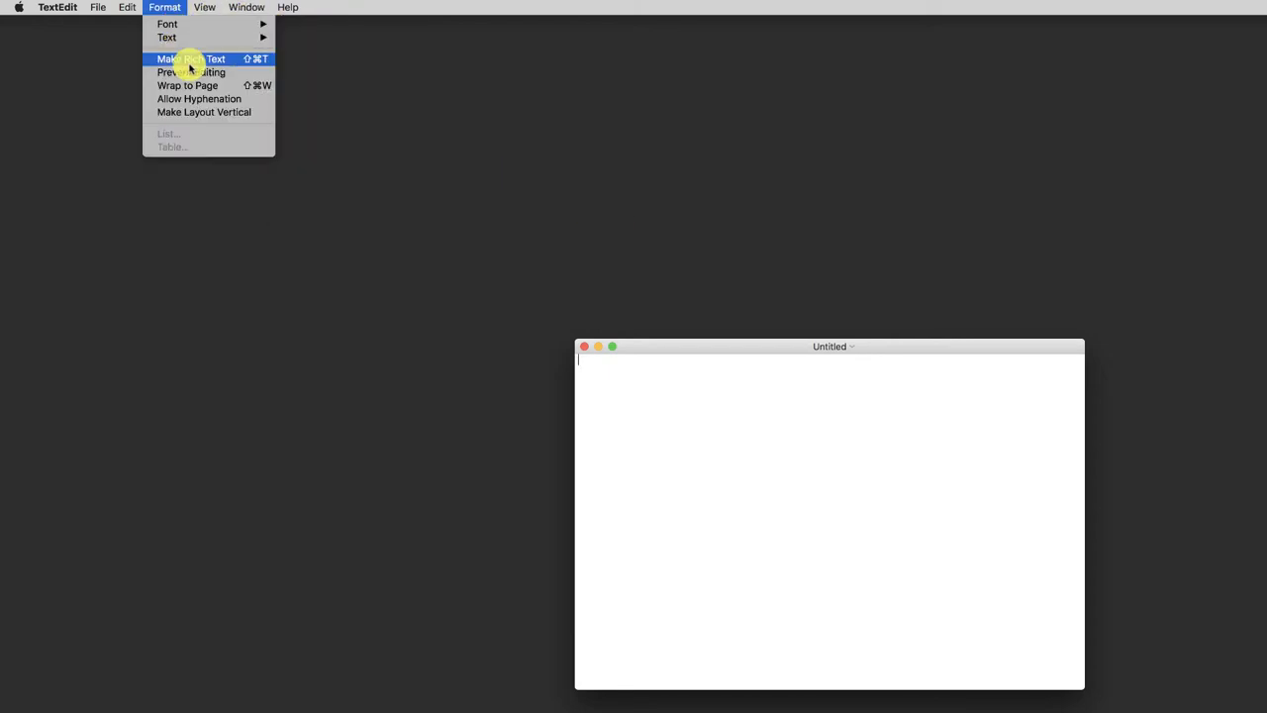
{"action": "left_click", "coordinate": [190, 60]}
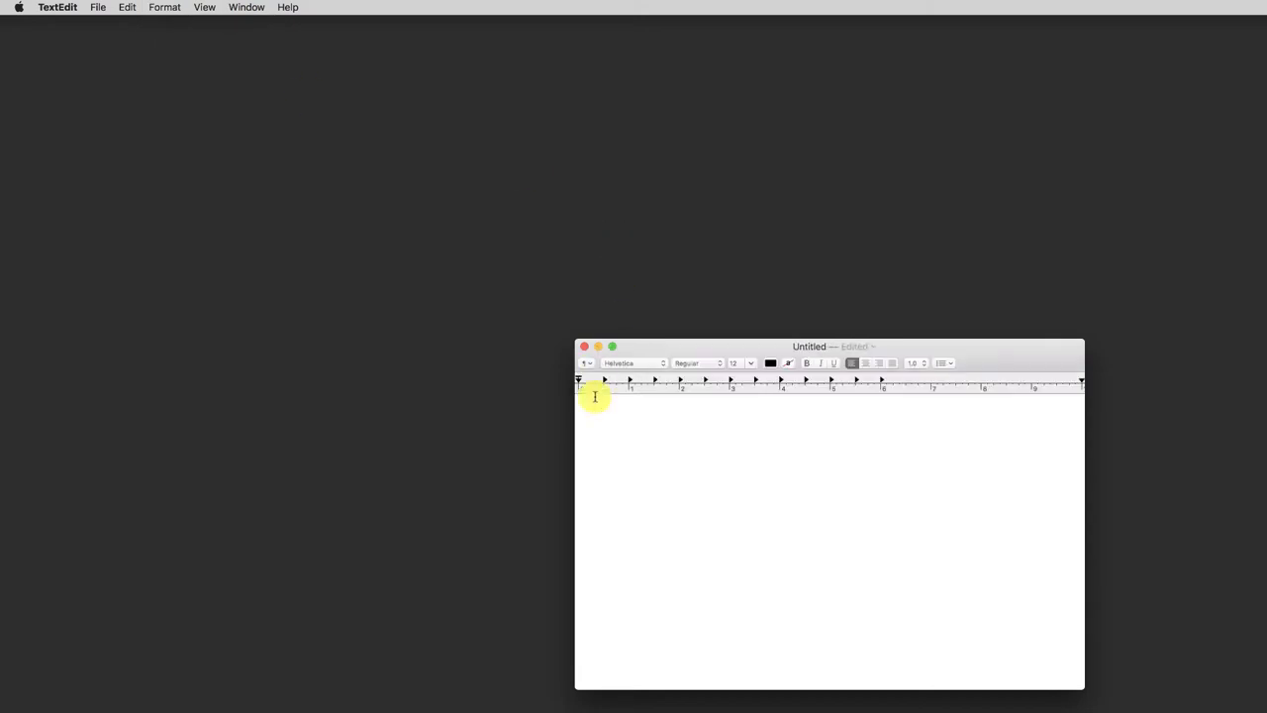
{"action": "mouse_move", "coordinate": [403, 277]}
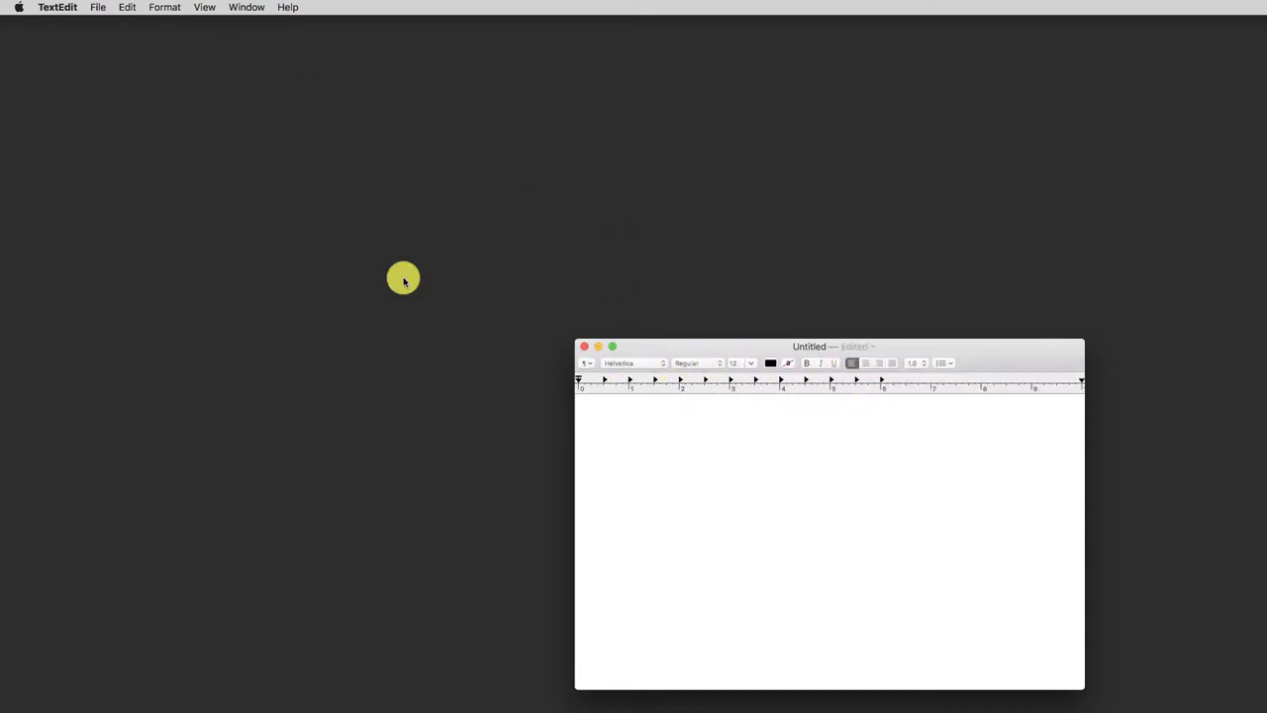
{"action": "left_click", "coordinate": [165, 8]}
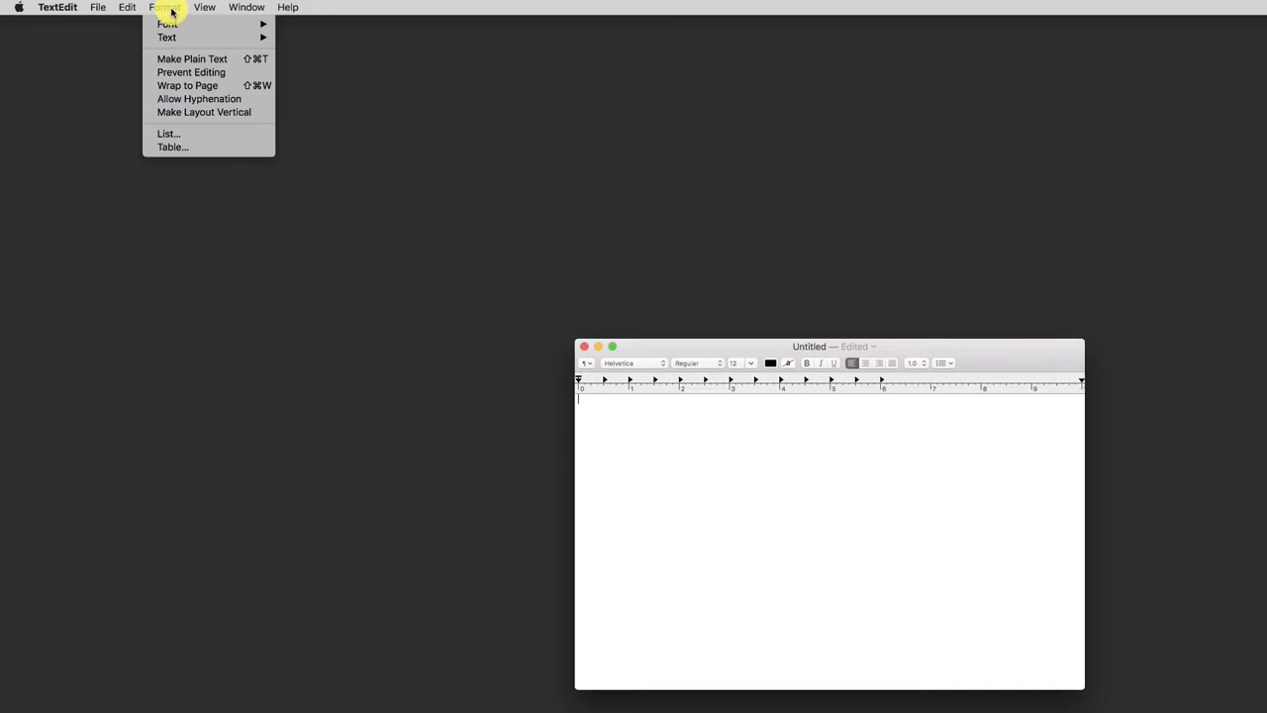
{"action": "mouse_move", "coordinate": [168, 23]}
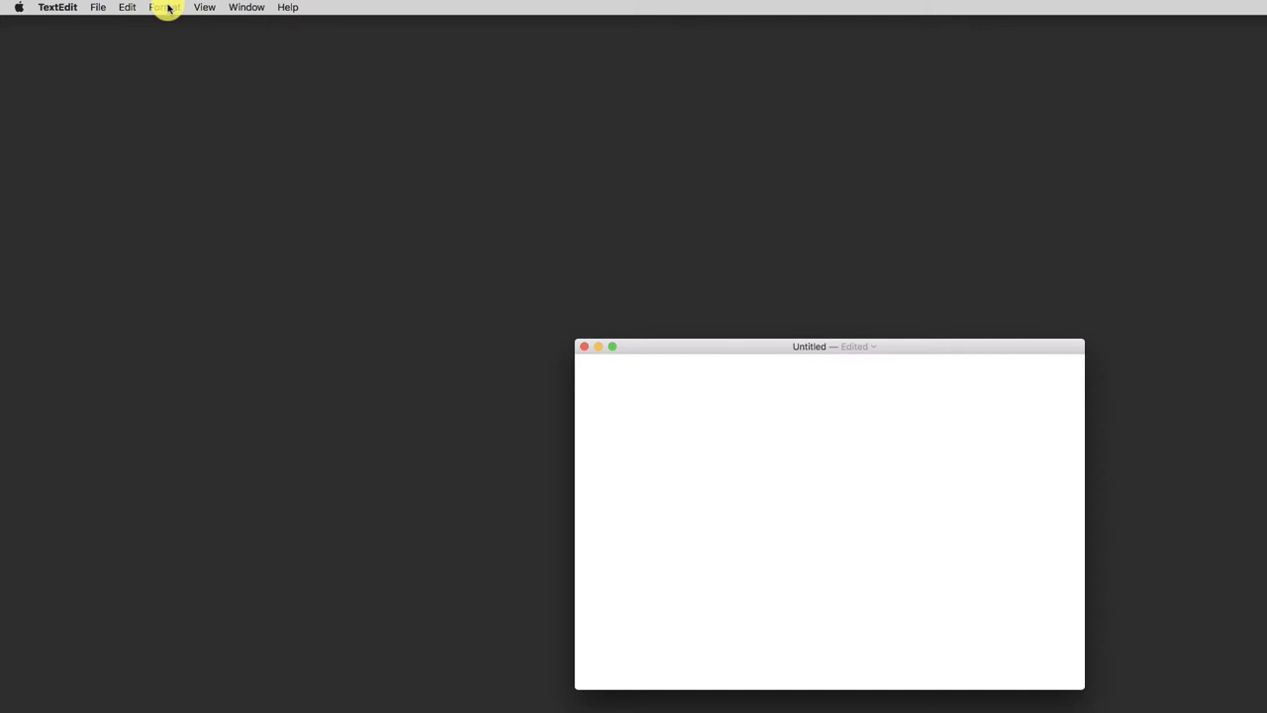
{"action": "mouse_move", "coordinate": [164, 41]}
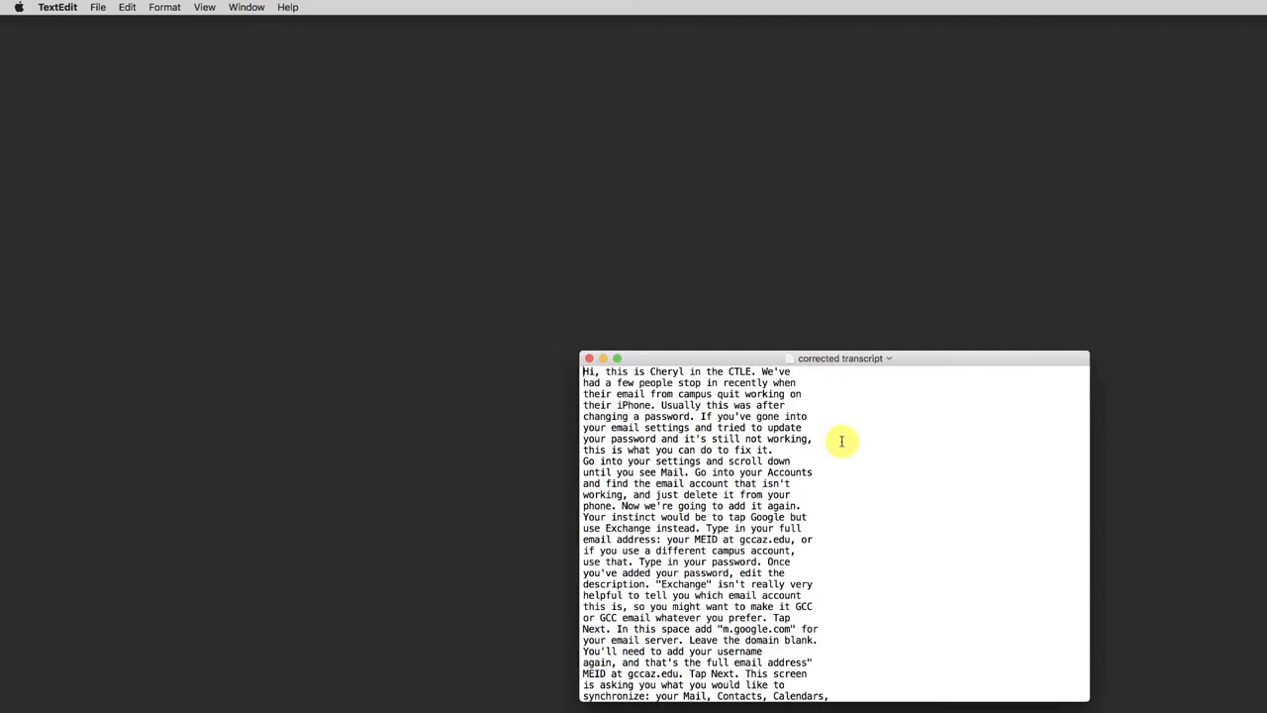
{"action": "mouse_move", "coordinate": [841, 358]}
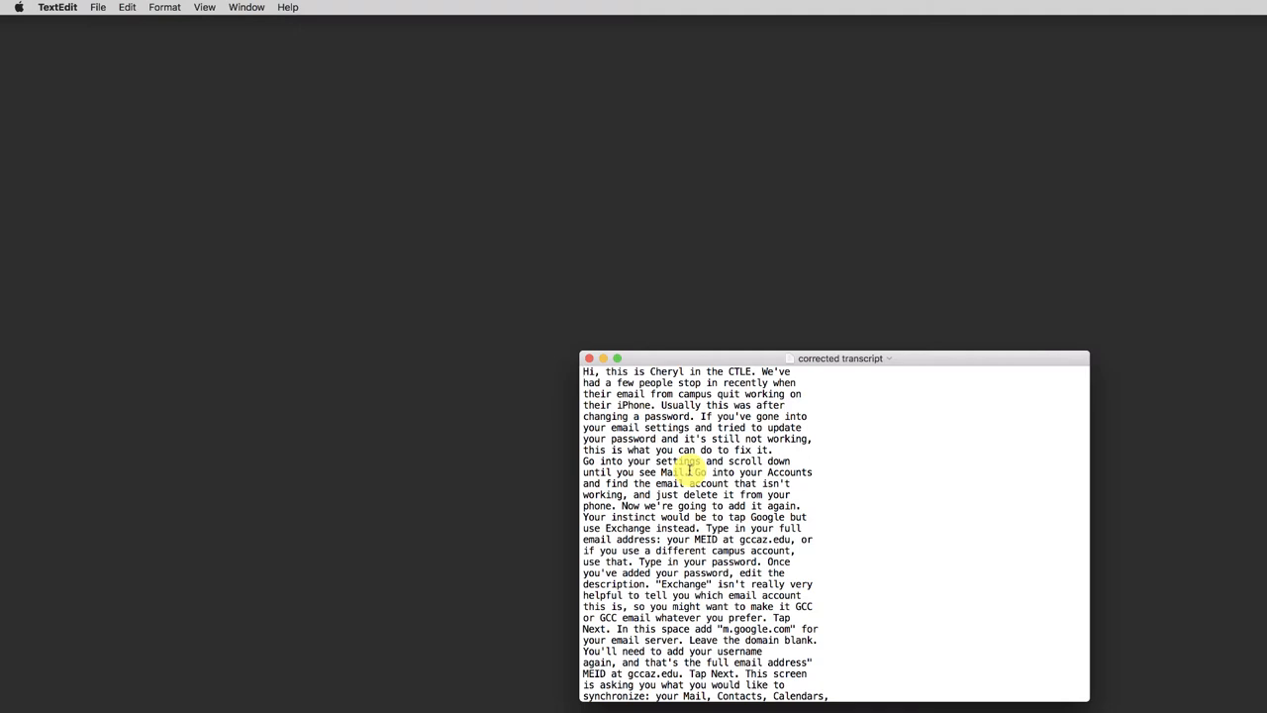
Select and copy the entire corrected transcript in TextEdit
{"action": "key", "text": "cmd+a"}
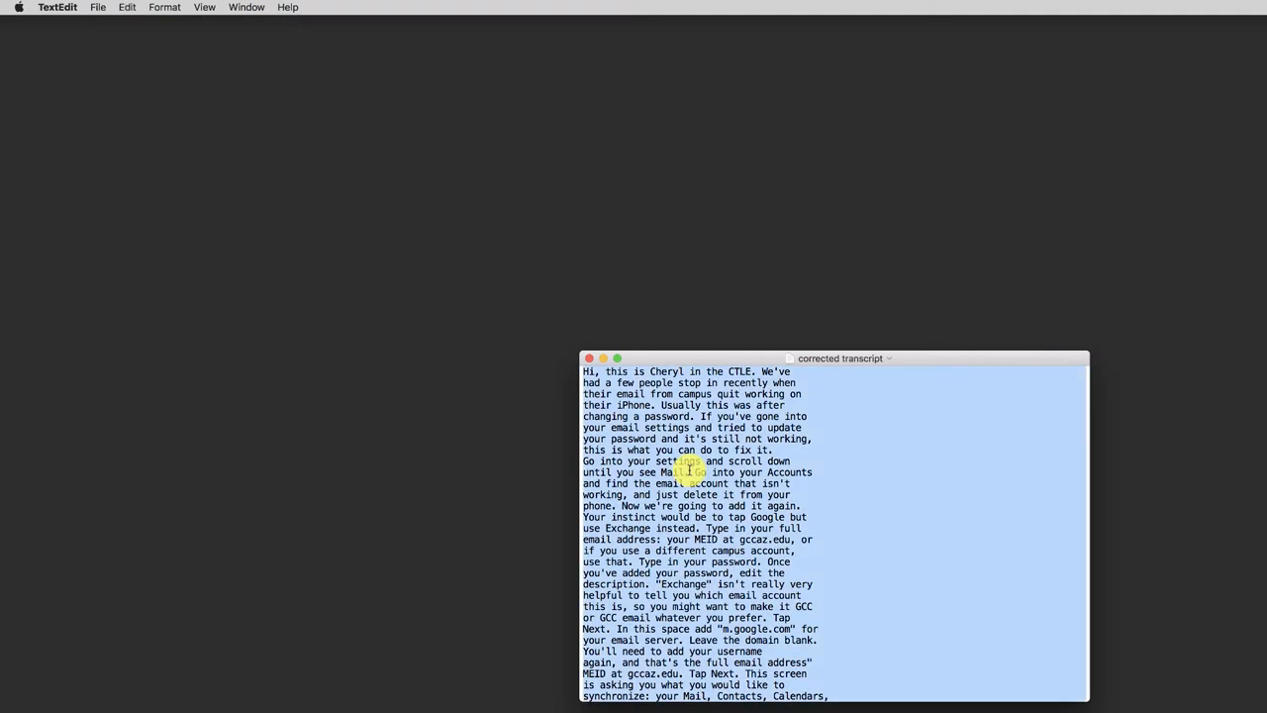
{"action": "right_click", "coordinate": [677, 471]}
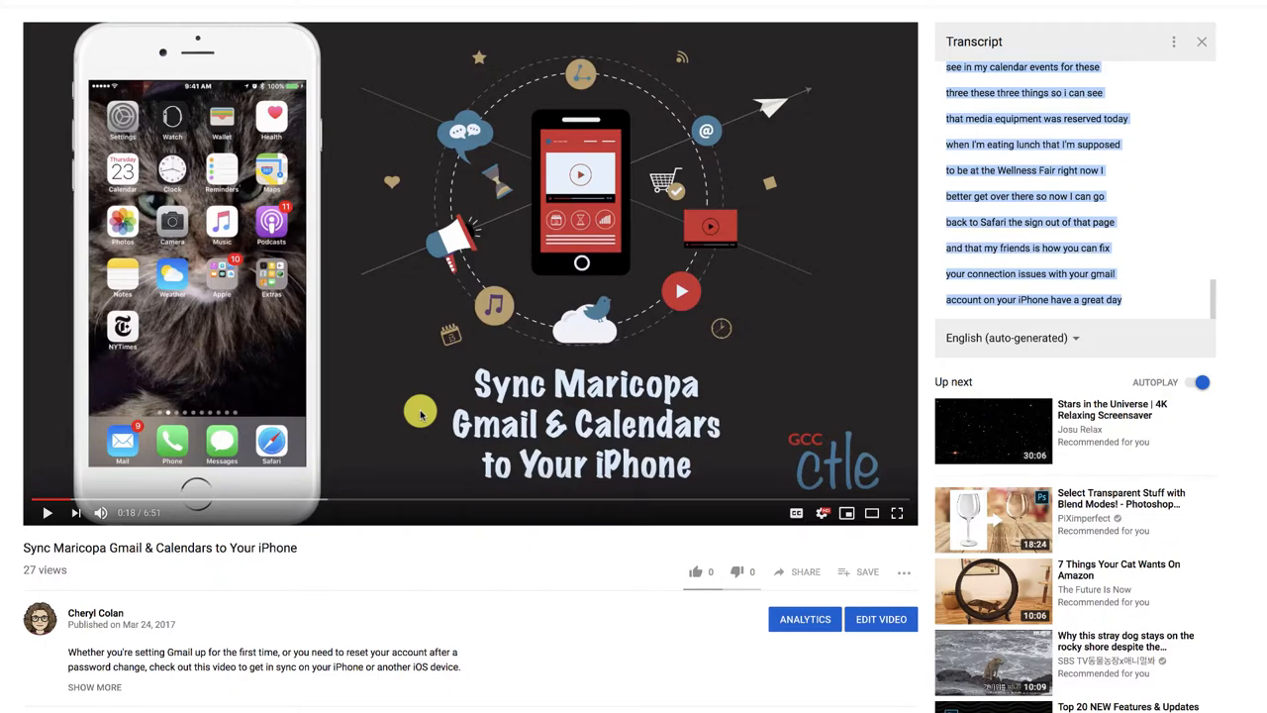
{"action": "mouse_move", "coordinate": [420, 412]}
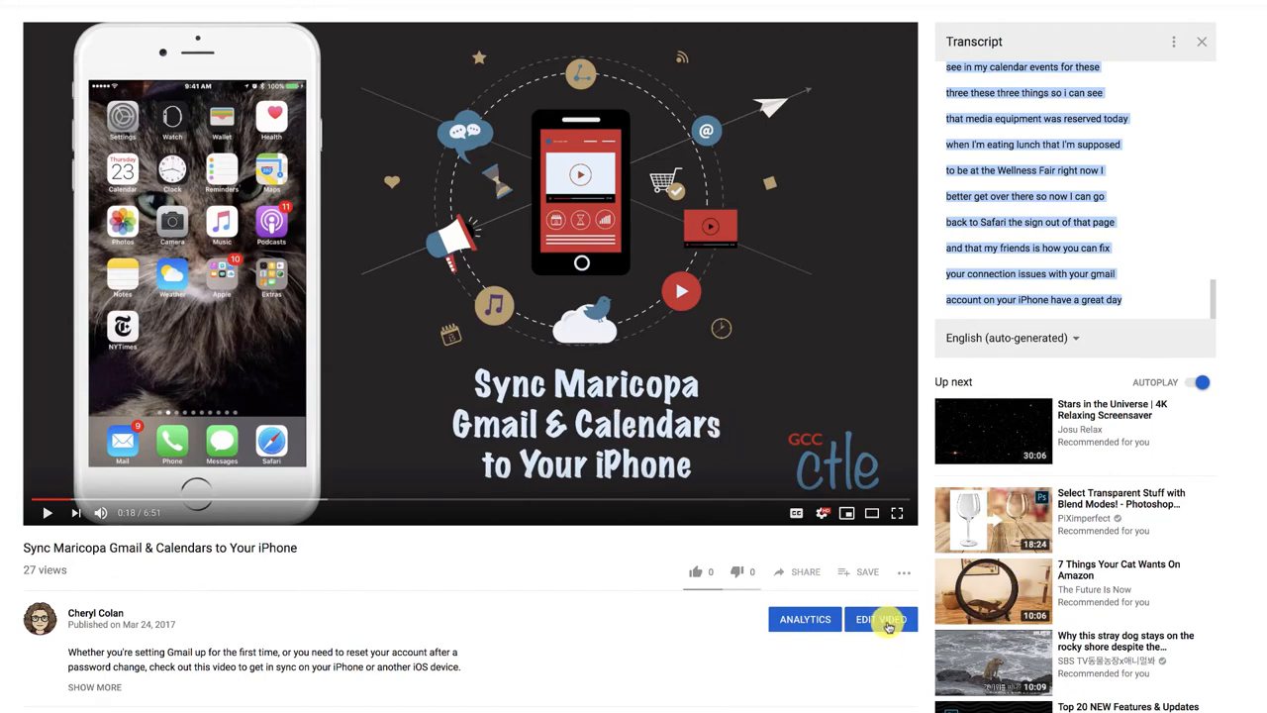
Go to the Sync Maricopa video's editing page through Edit Video
{"action": "left_click", "coordinate": [881, 617]}
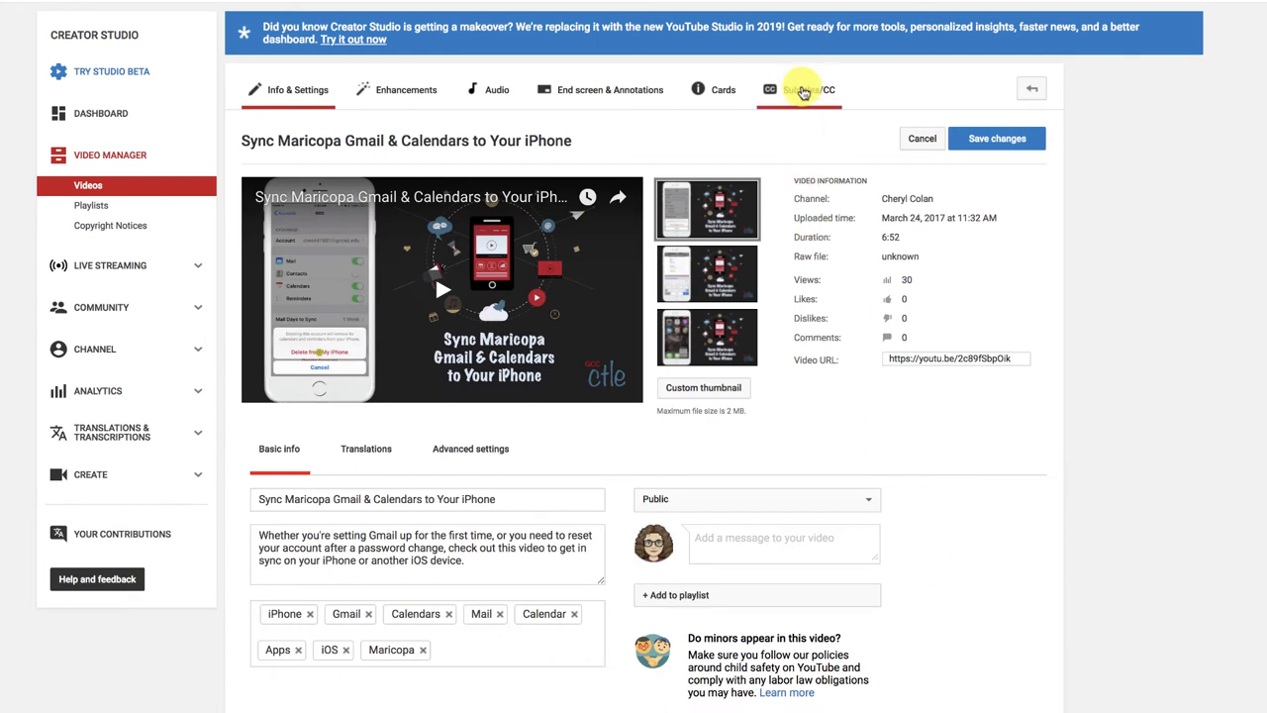
Add a new English subtitle track, confirming it overwrites the existing English captions
{"action": "left_click", "coordinate": [800, 89]}
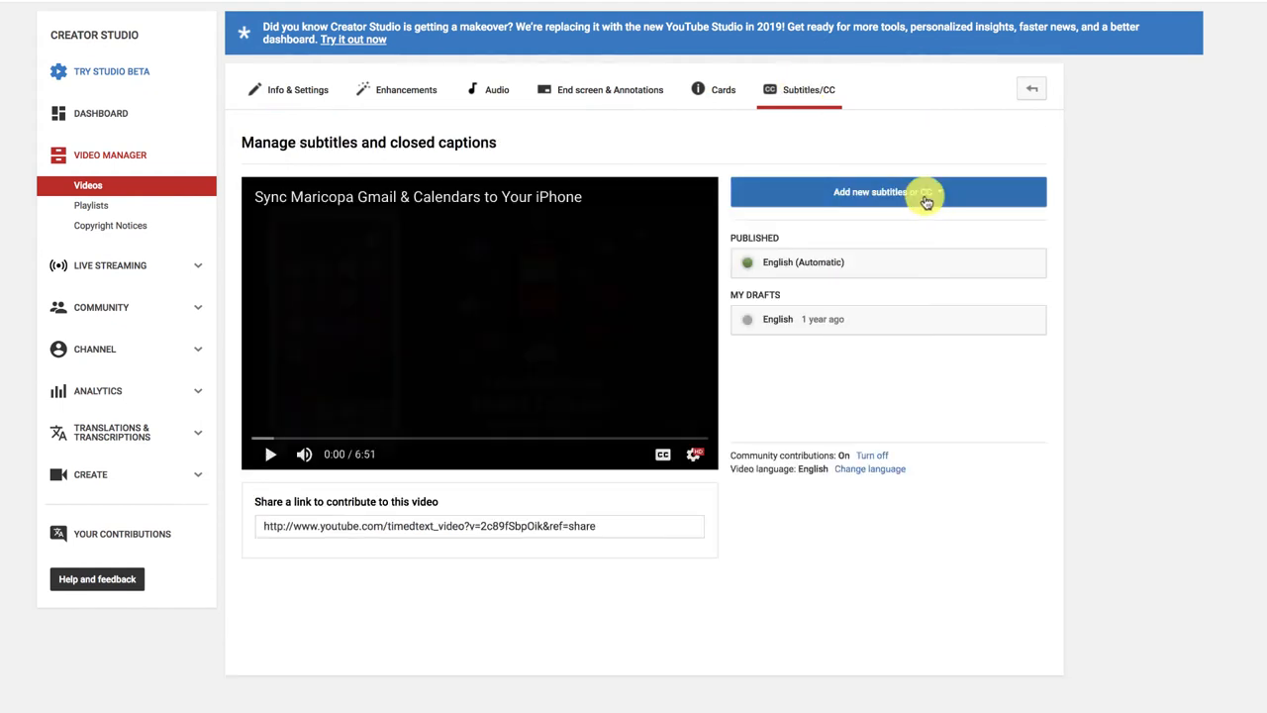
{"action": "left_click", "coordinate": [887, 190]}
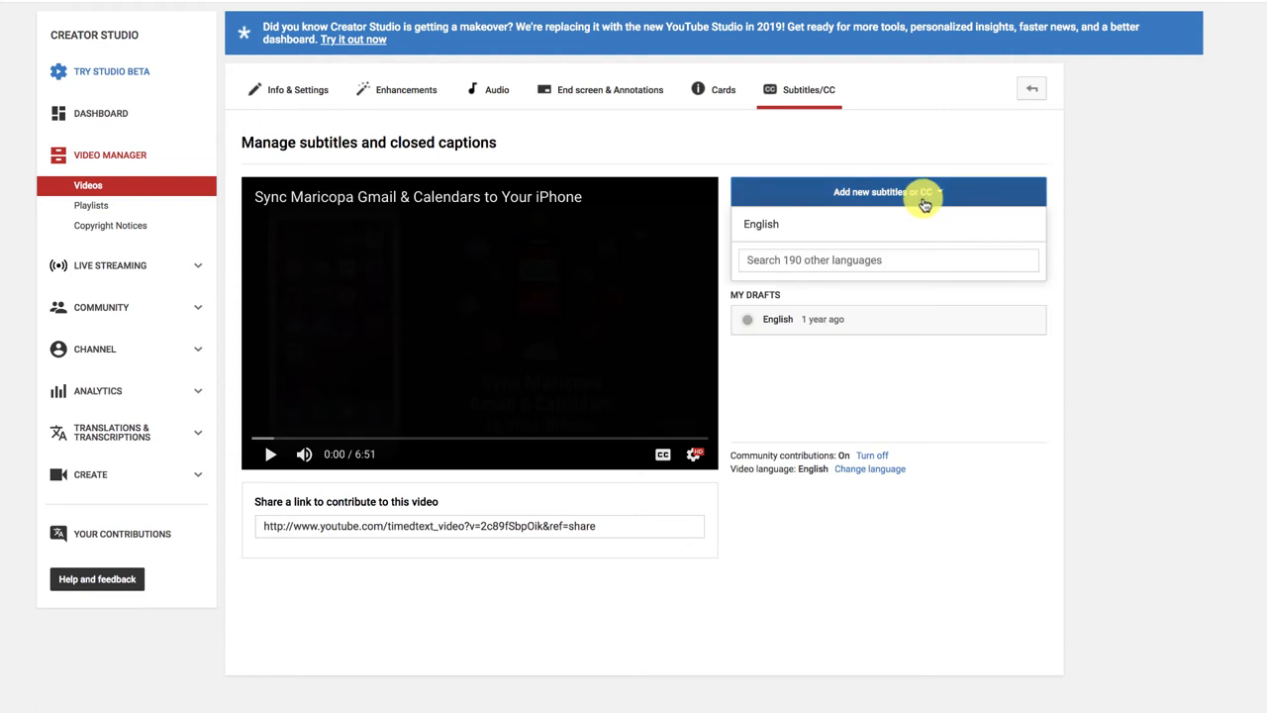
{"action": "left_click", "coordinate": [760, 223]}
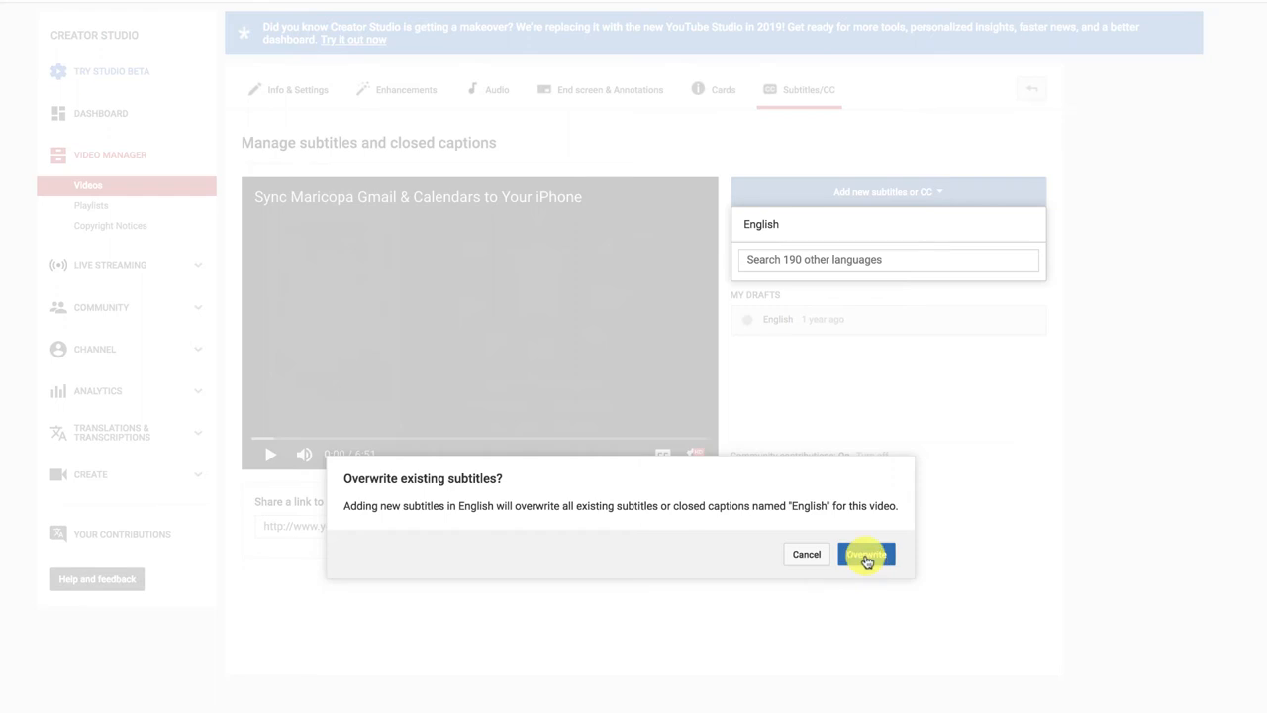
{"action": "left_click", "coordinate": [865, 555]}
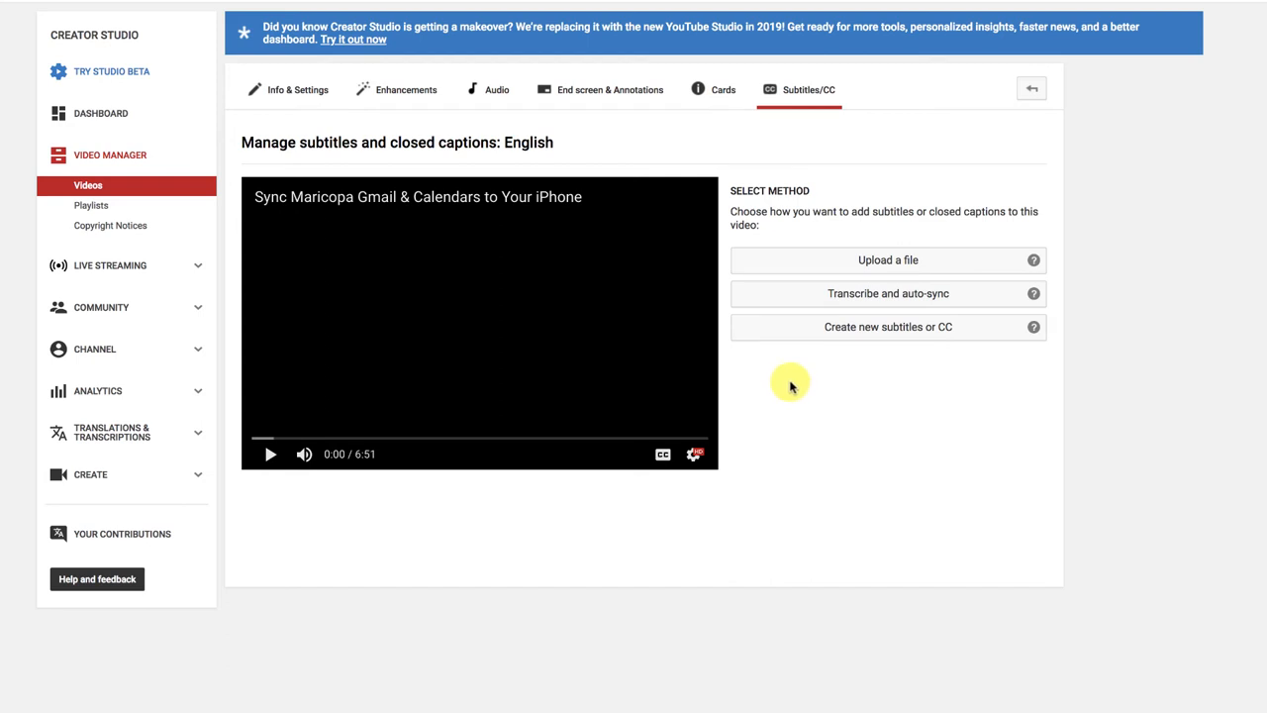
{"action": "mouse_move", "coordinate": [848, 297]}
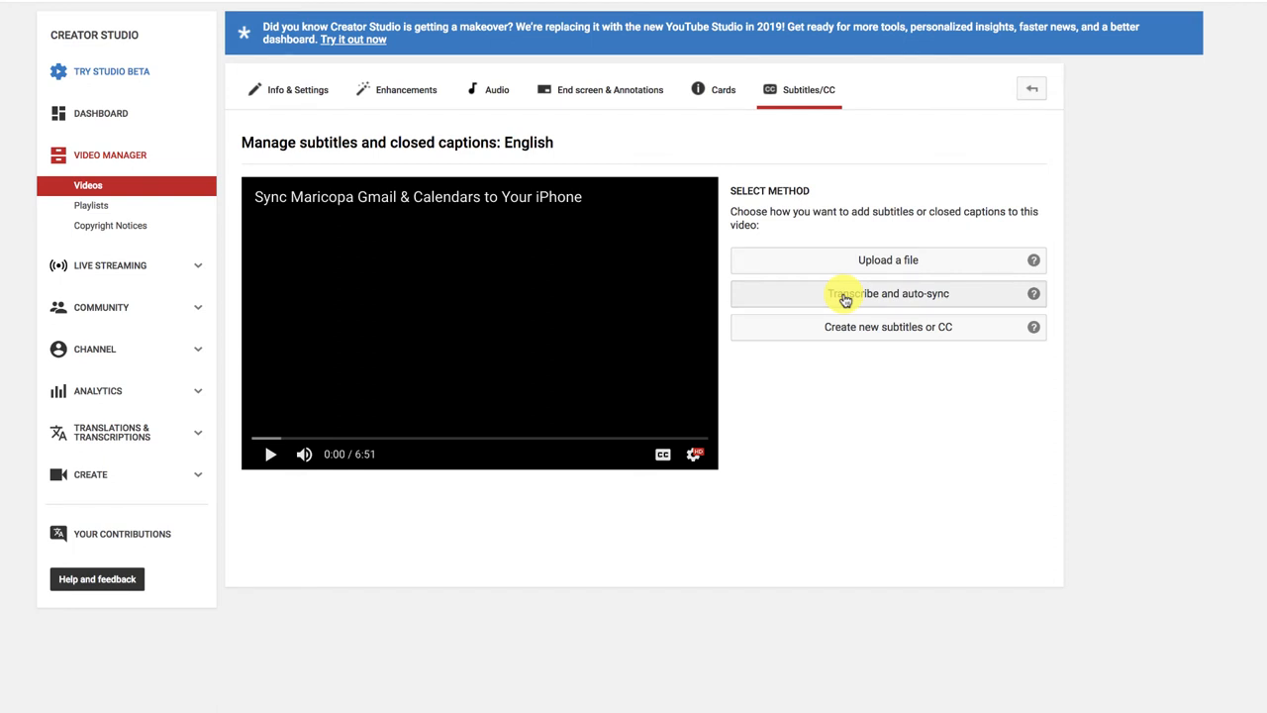
Paste the corrected transcript into the Video transcript box and start Set timings
{"action": "left_click", "coordinate": [887, 293]}
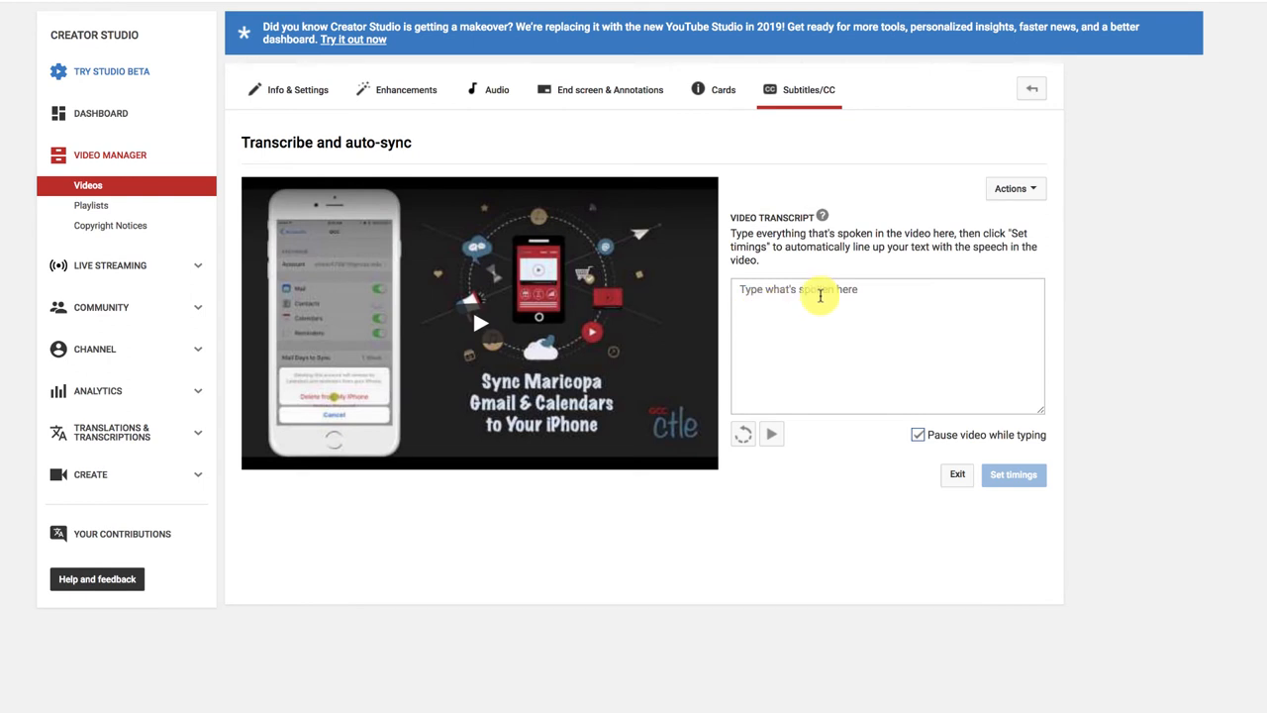
{"action": "mouse_move", "coordinate": [806, 351]}
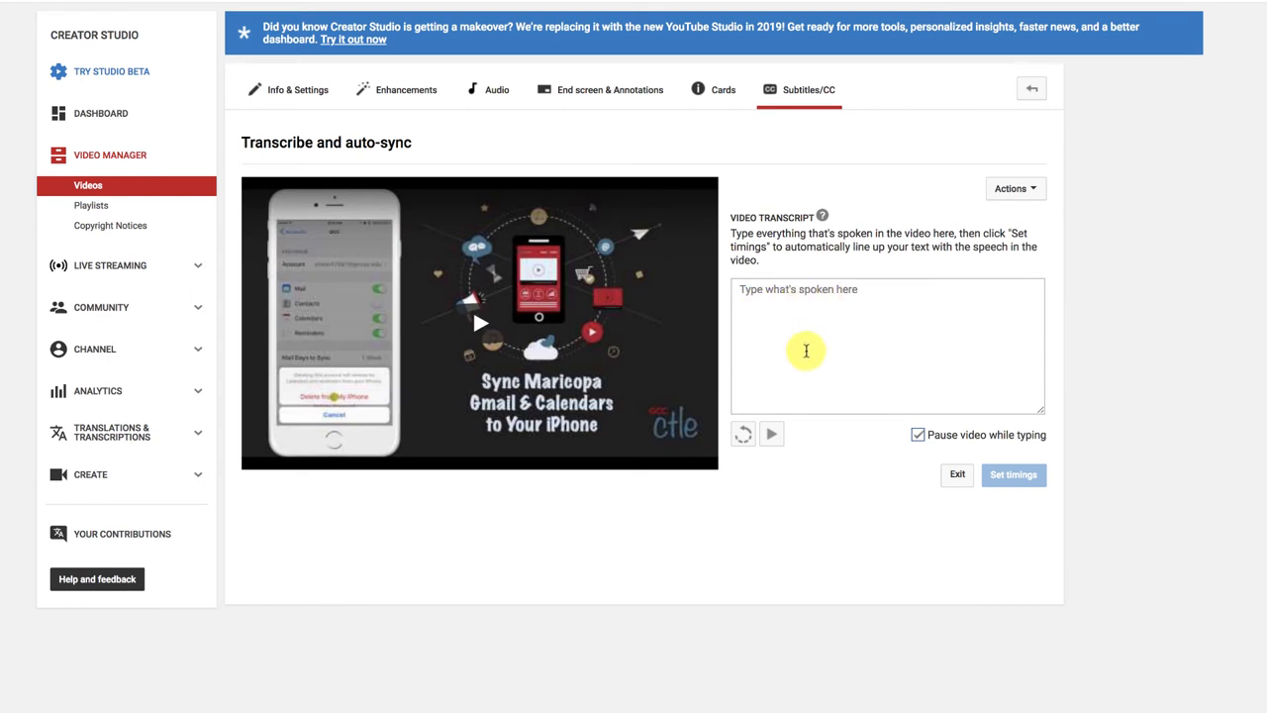
{"action": "right_click", "coordinate": [805, 350]}
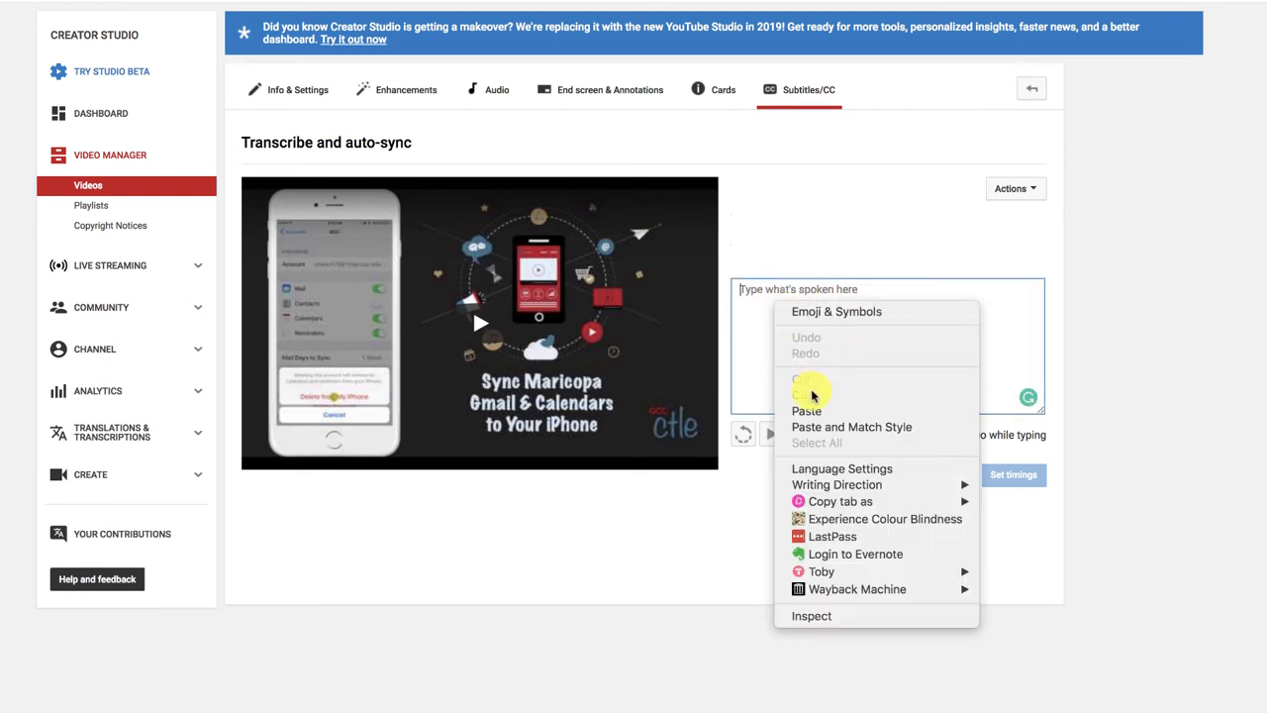
{"action": "left_click", "coordinate": [806, 410]}
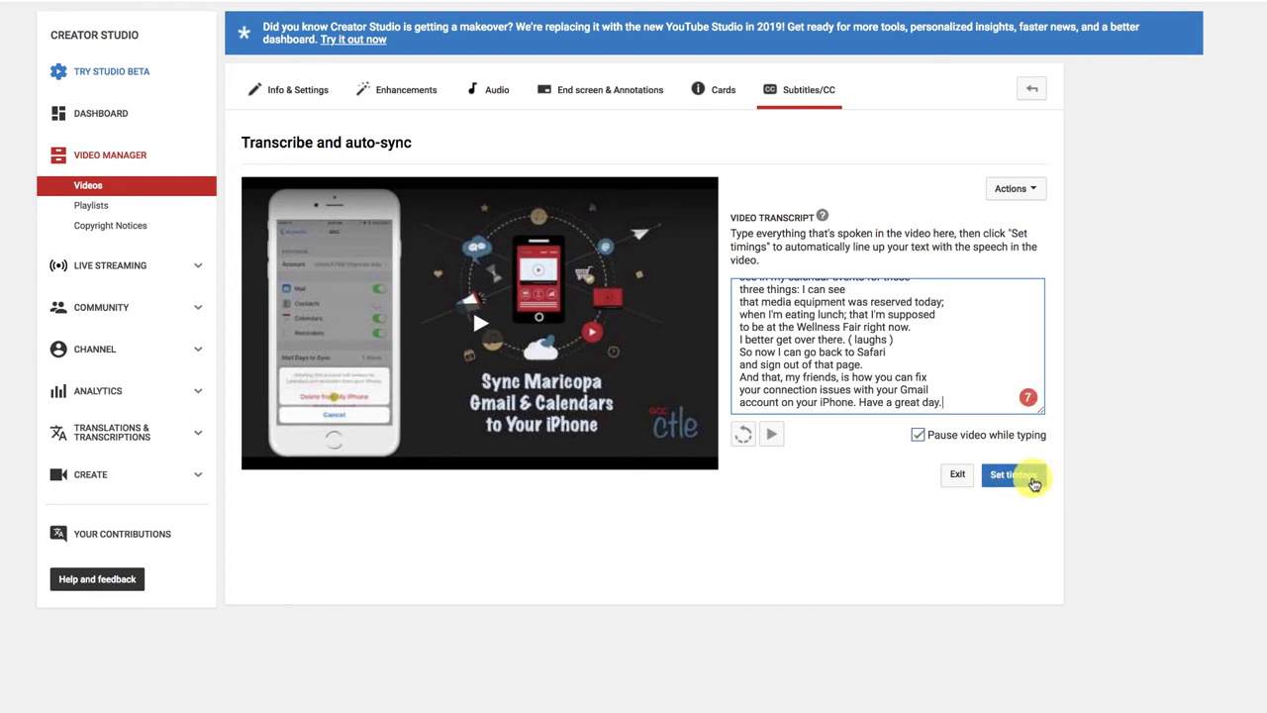
{"action": "left_click", "coordinate": [1007, 475]}
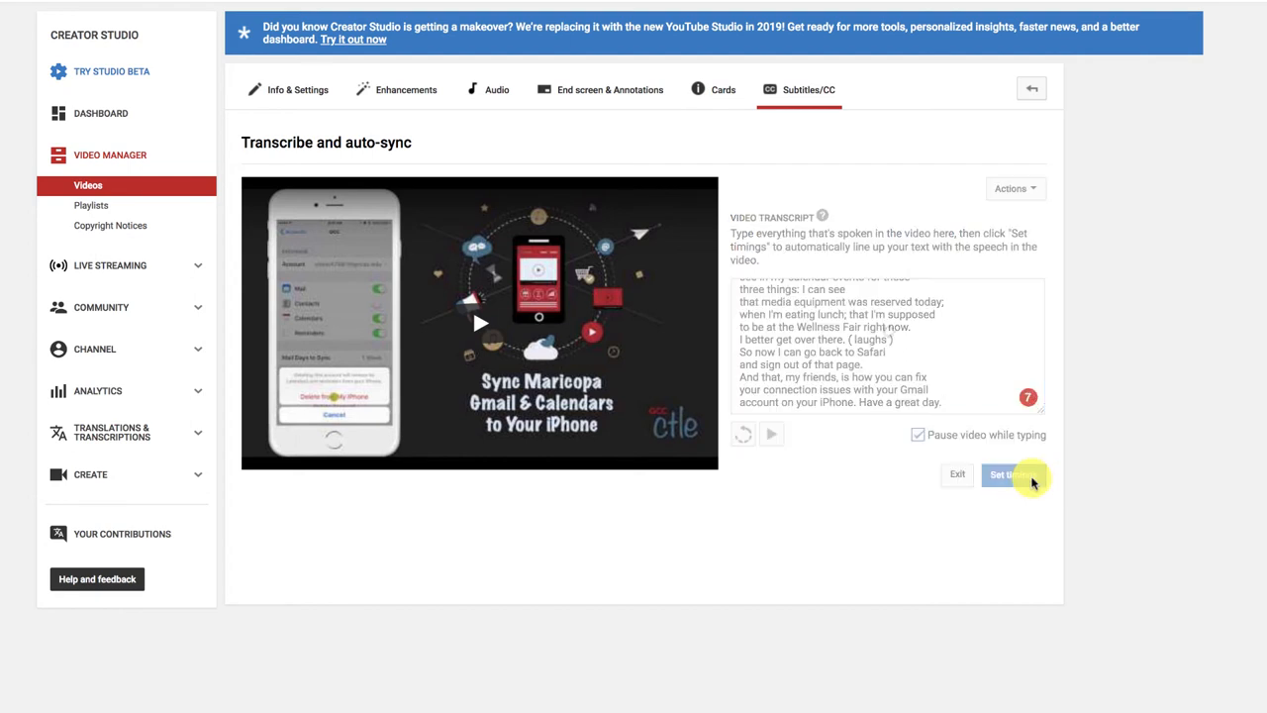
Hand the transcript off so an English draft appears under My Drafts while timings are set
{"action": "left_click", "coordinate": [1010, 475]}
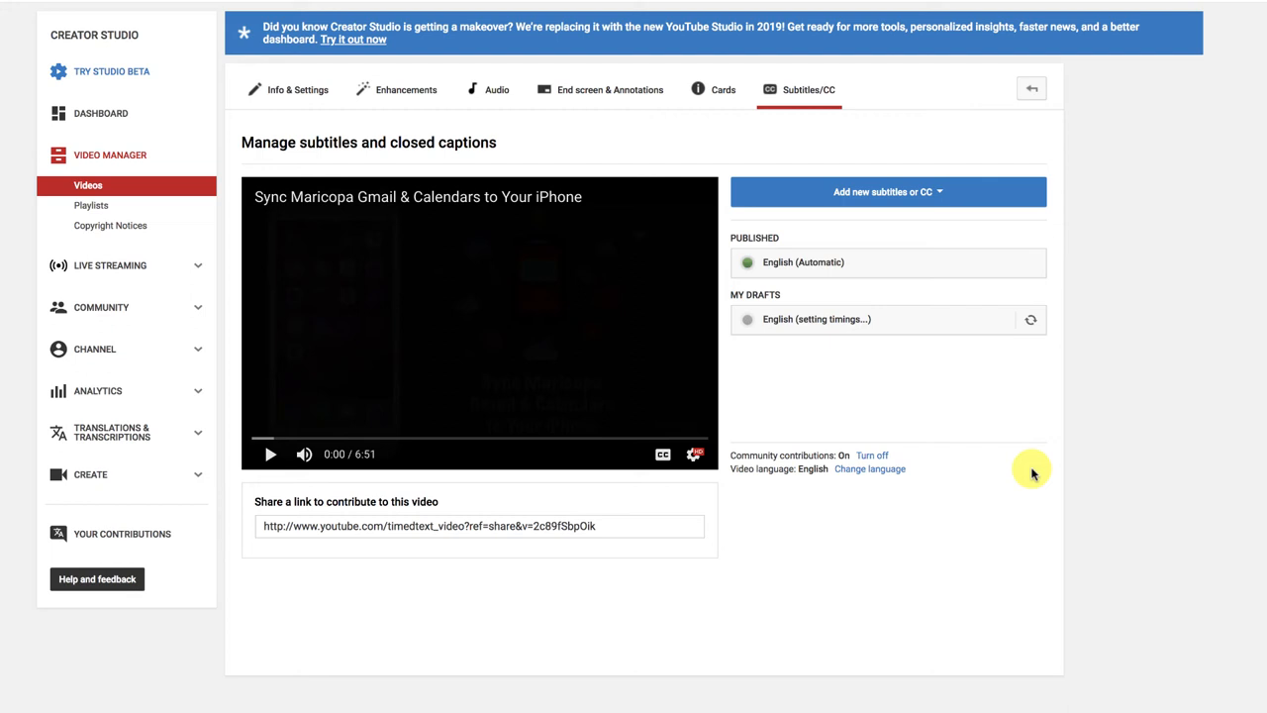
{"action": "mouse_move", "coordinate": [1030, 328]}
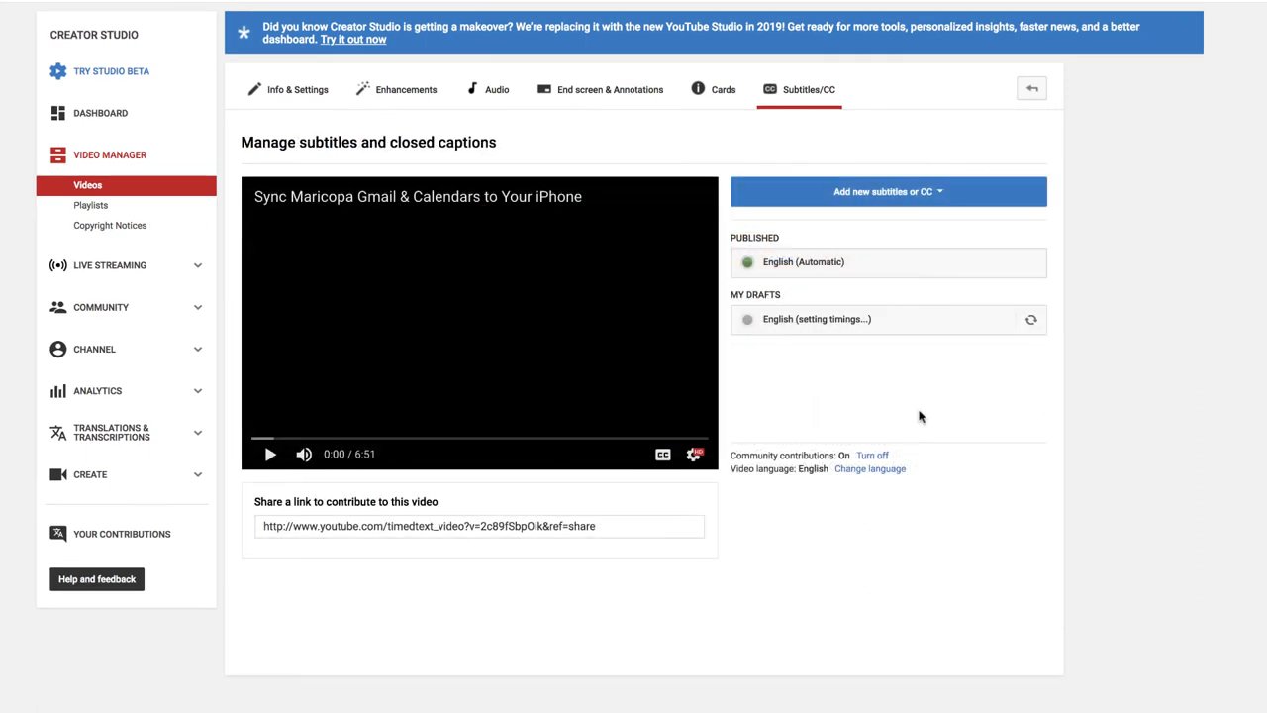
{"action": "mouse_move", "coordinate": [1112, 345]}
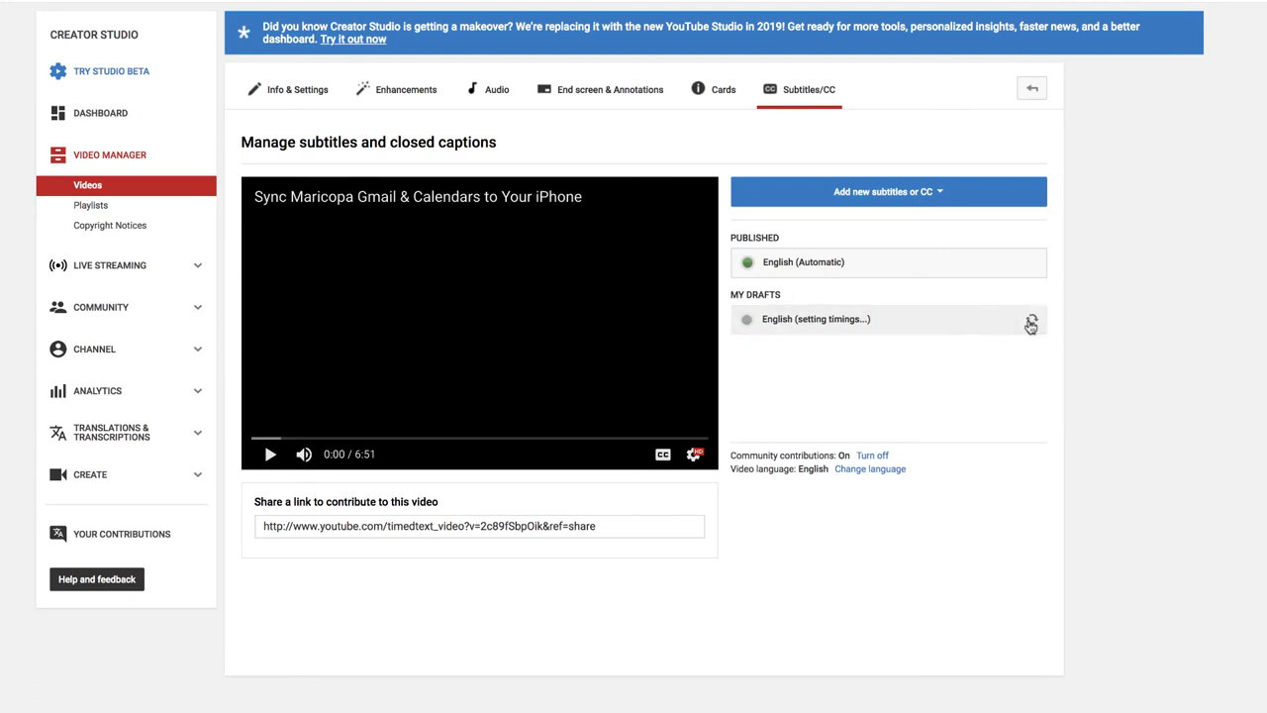
Review the synced English draft's timed lines and publish it
{"action": "left_click", "coordinate": [815, 318]}
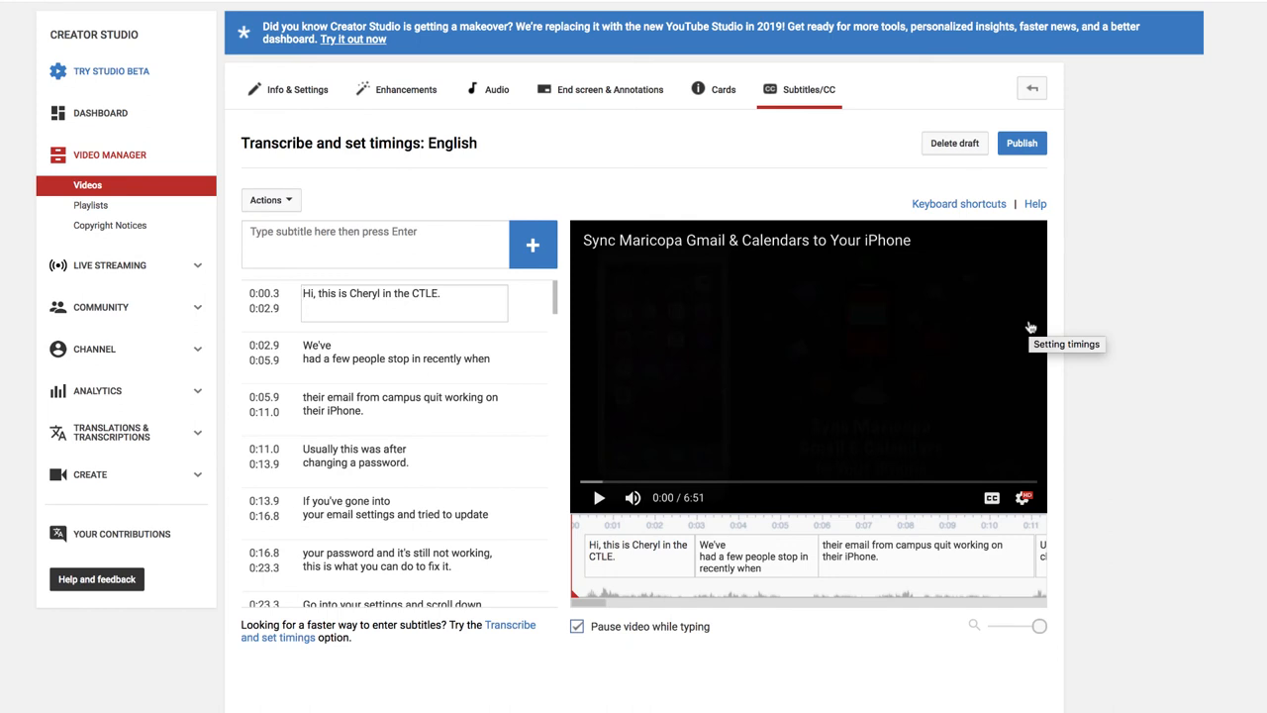
{"action": "mouse_move", "coordinate": [392, 166]}
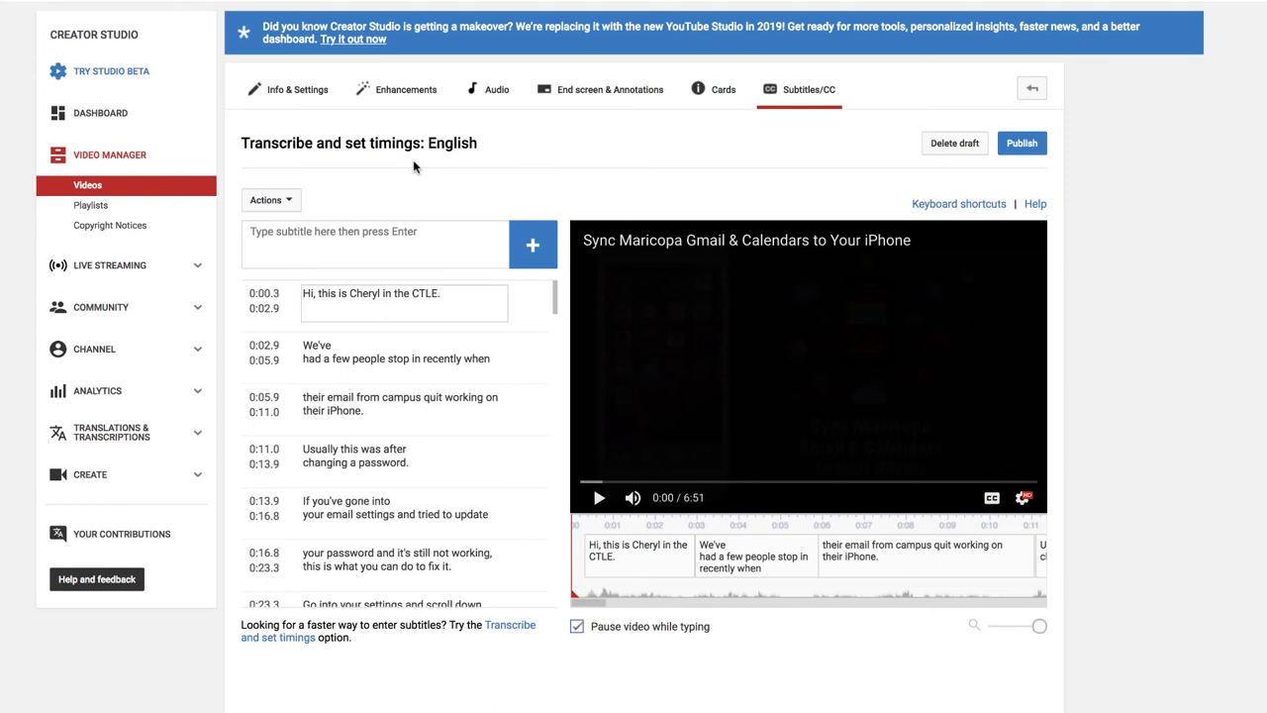
{"action": "mouse_move", "coordinate": [554, 386]}
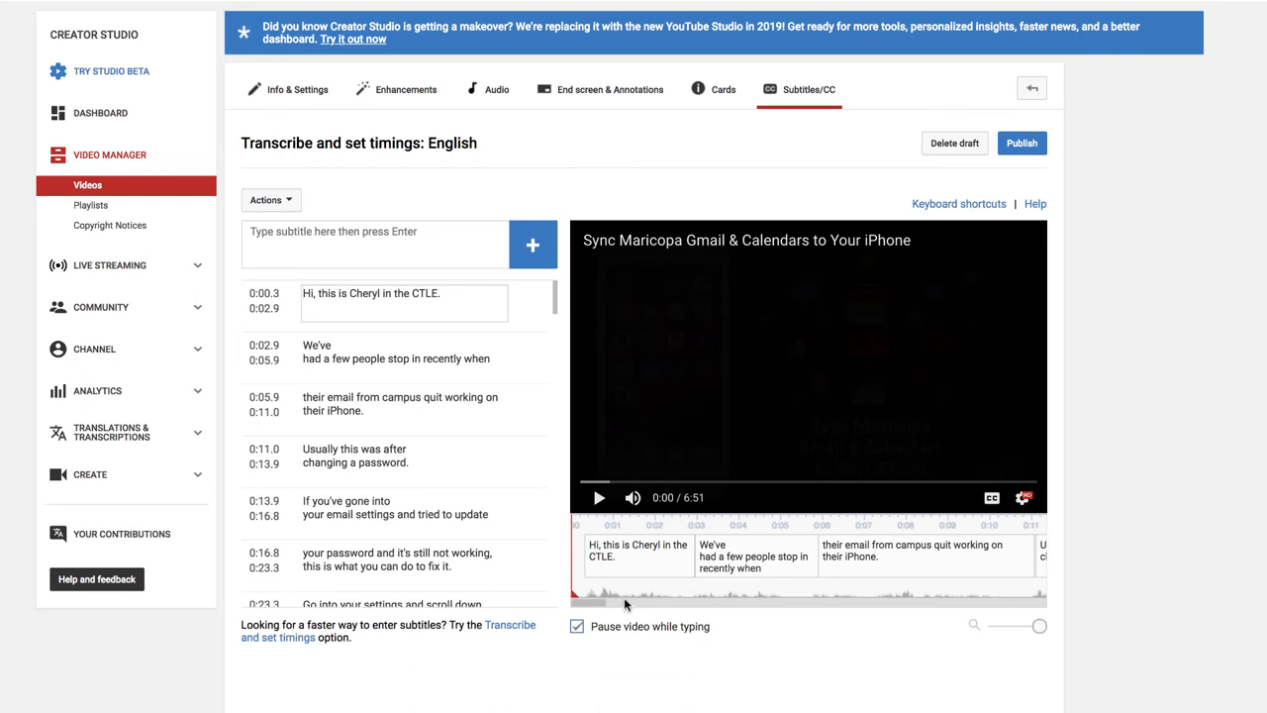
{"action": "mouse_move", "coordinate": [1021, 142]}
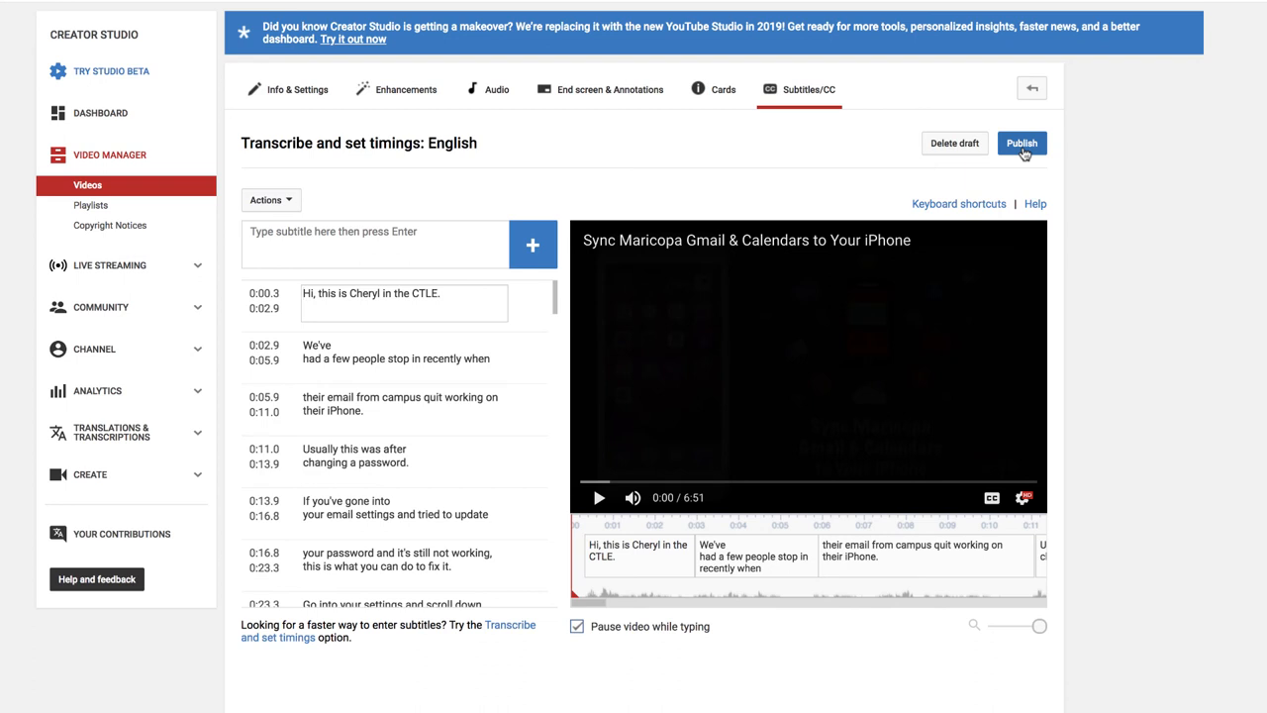
{"action": "left_click", "coordinate": [1021, 142]}
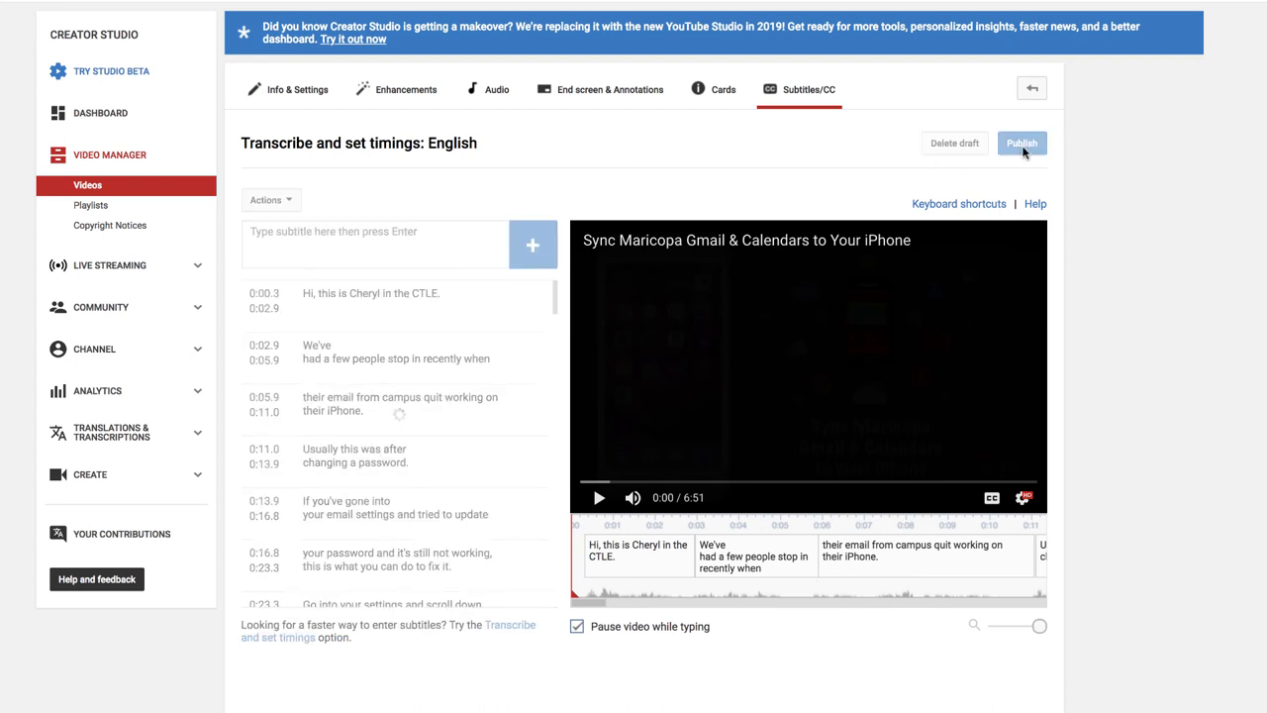
{"action": "left_click", "coordinate": [1022, 142]}
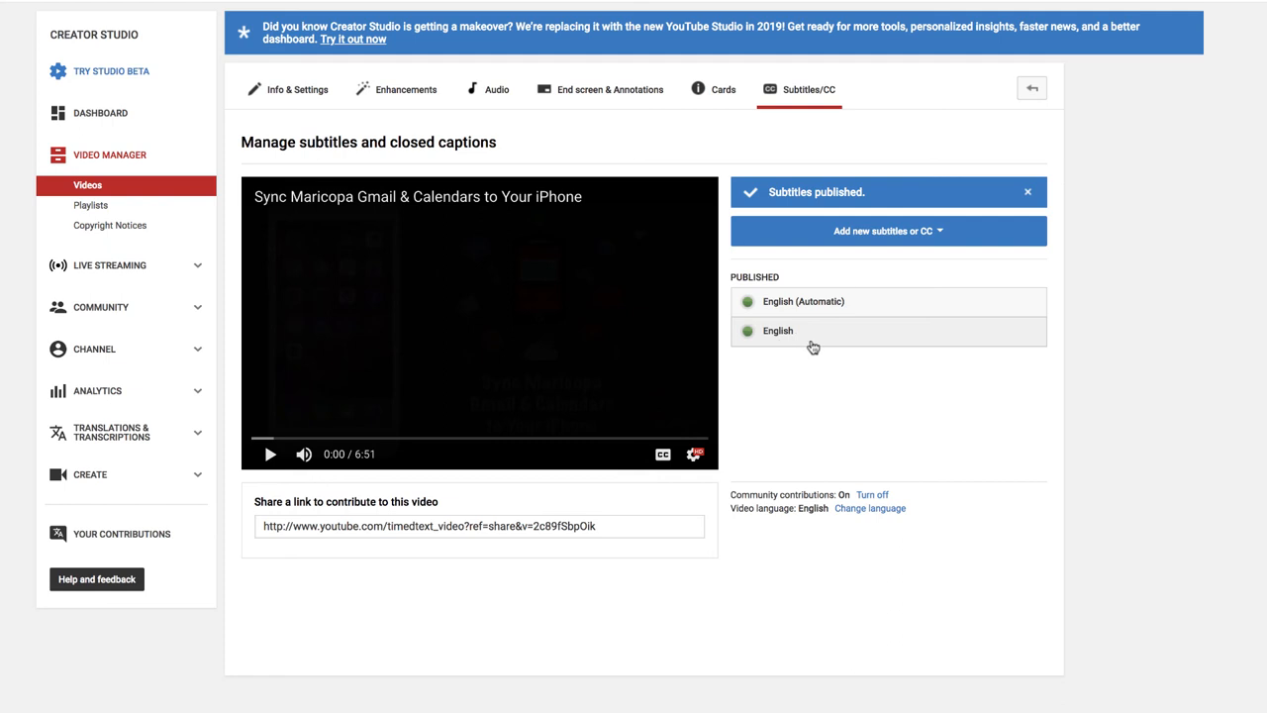
{"action": "mouse_move", "coordinate": [814, 346]}
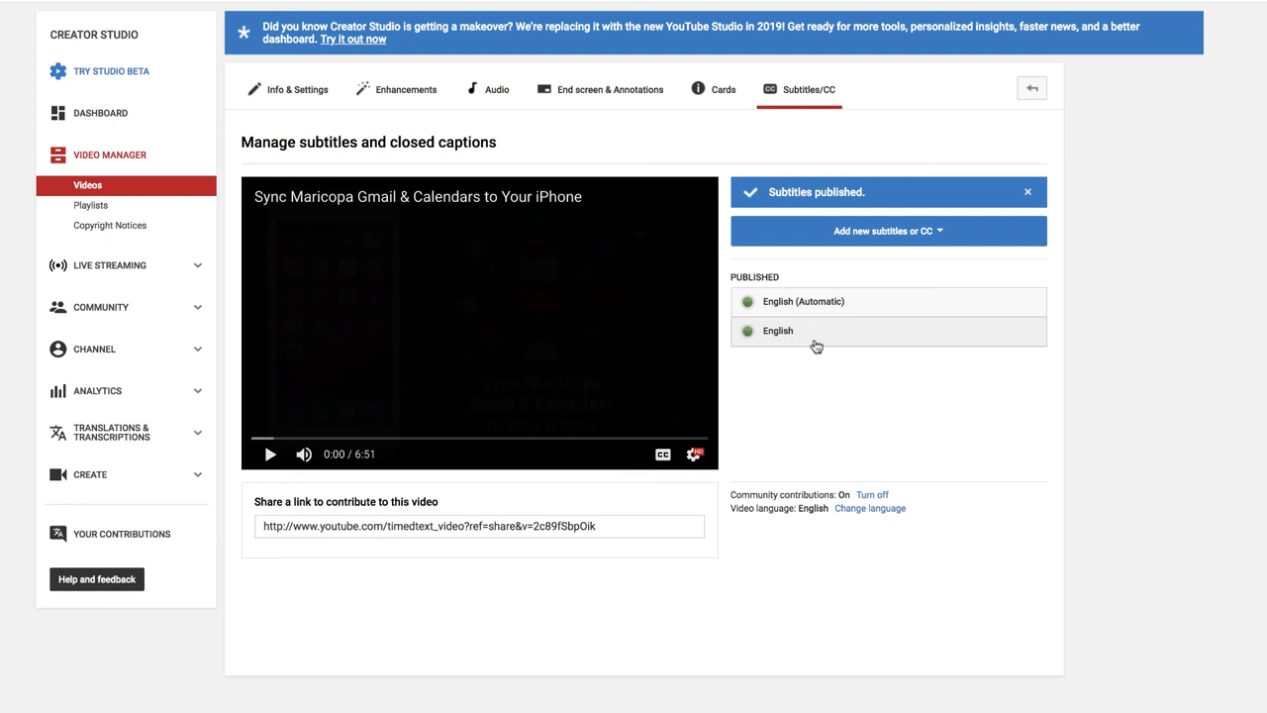
{"action": "mouse_move", "coordinate": [831, 305]}
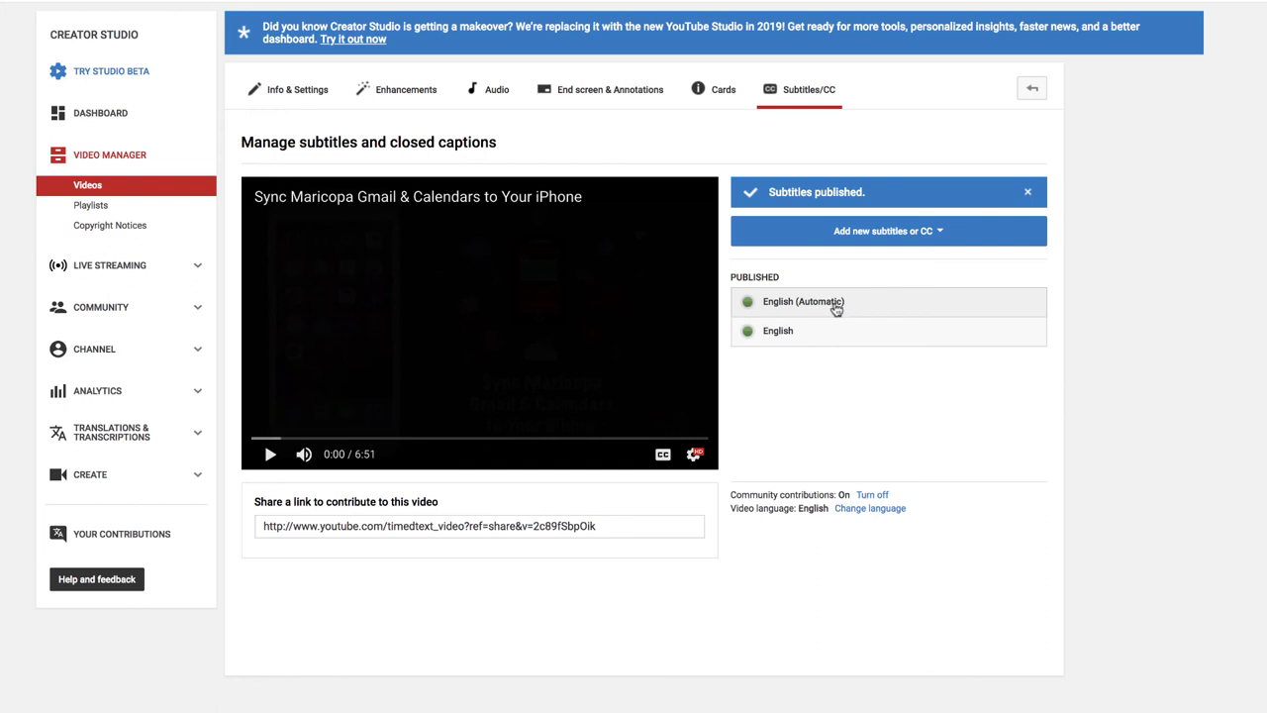
{"action": "mouse_move", "coordinate": [859, 308]}
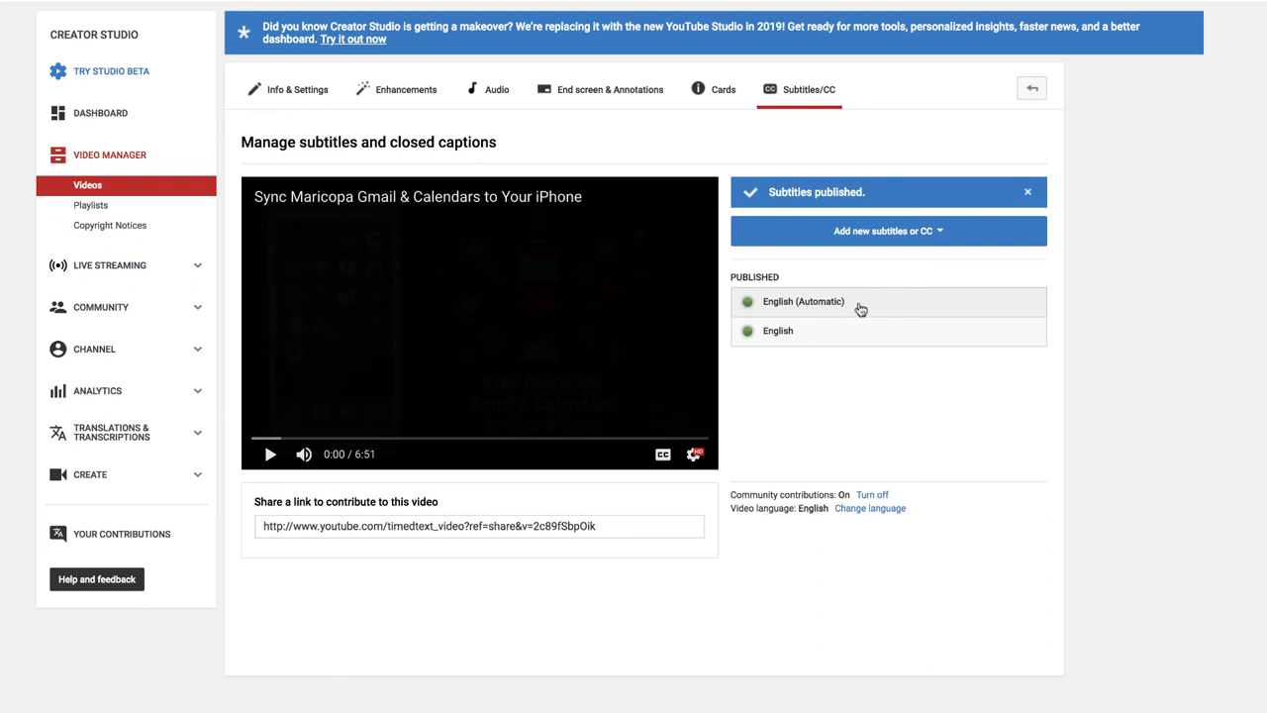
{"action": "mouse_move", "coordinate": [836, 309]}
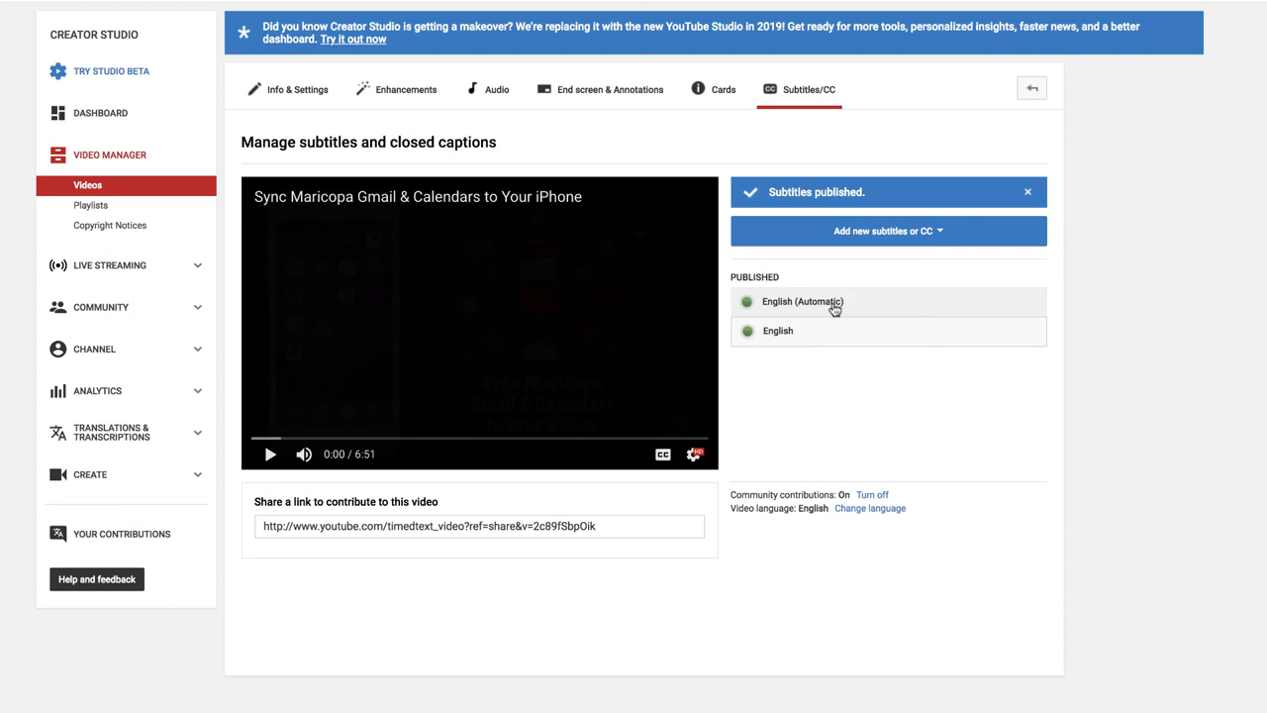
From Published tracks, view the English (Automatic) captions track
{"action": "left_click", "coordinate": [801, 301]}
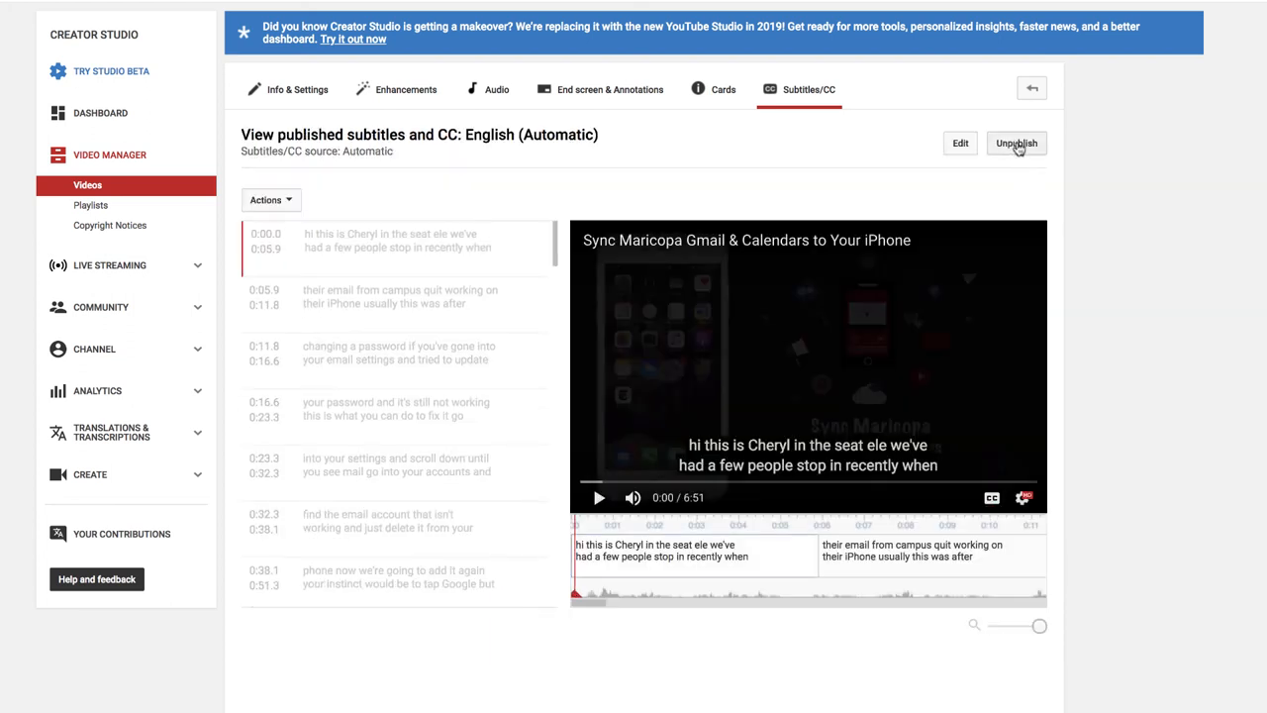
Delete the automatic English captions draft and confirm, leaving only the corrected English track published
{"action": "left_click", "coordinate": [958, 142]}
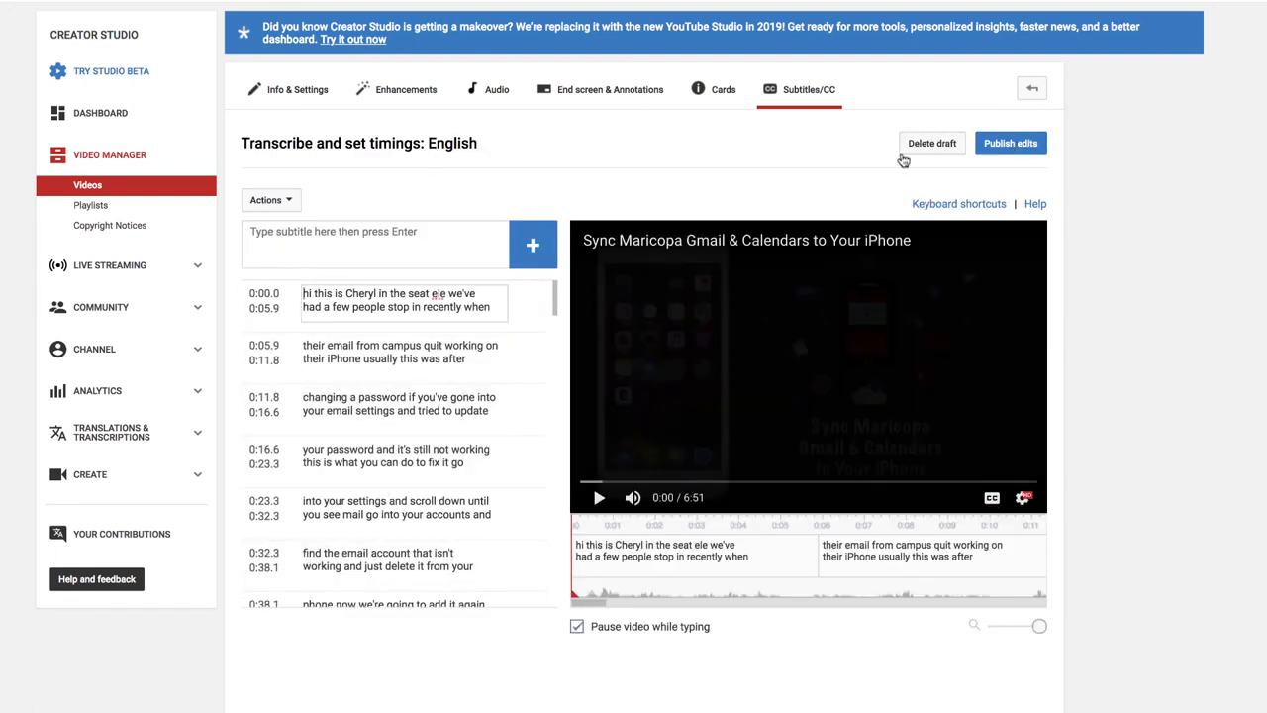
{"action": "mouse_move", "coordinate": [930, 142]}
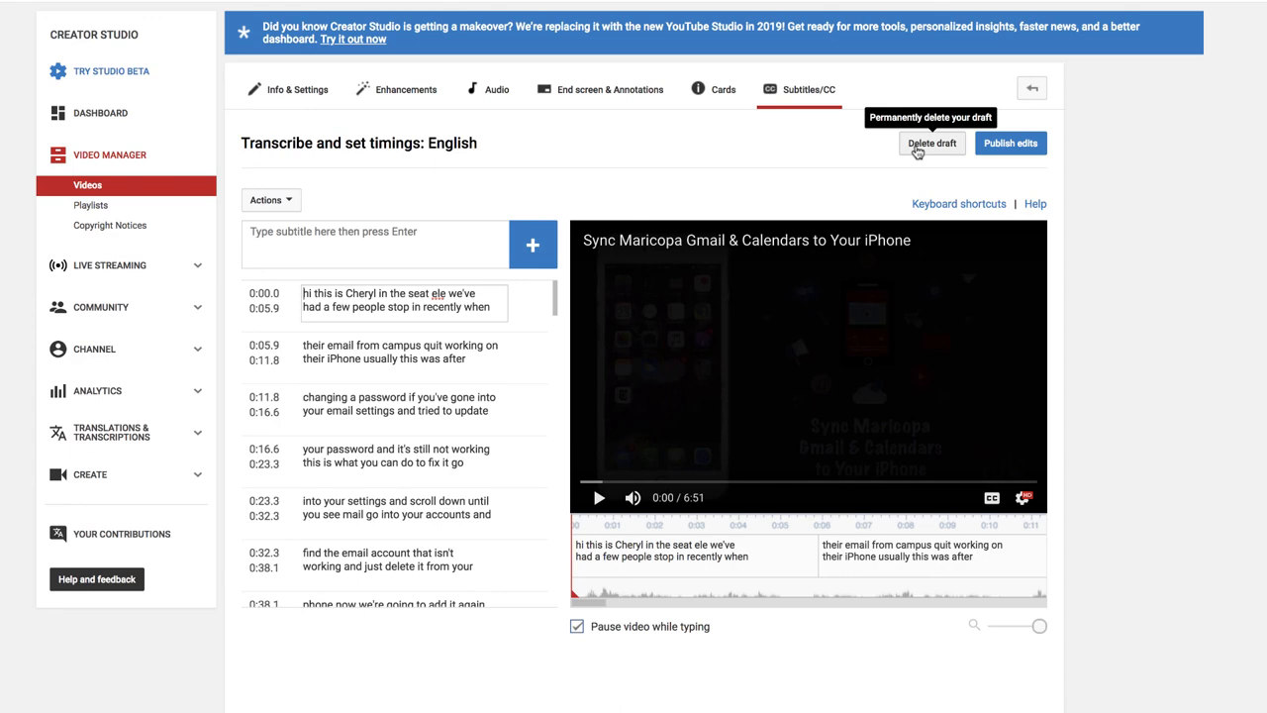
{"action": "left_click", "coordinate": [931, 142]}
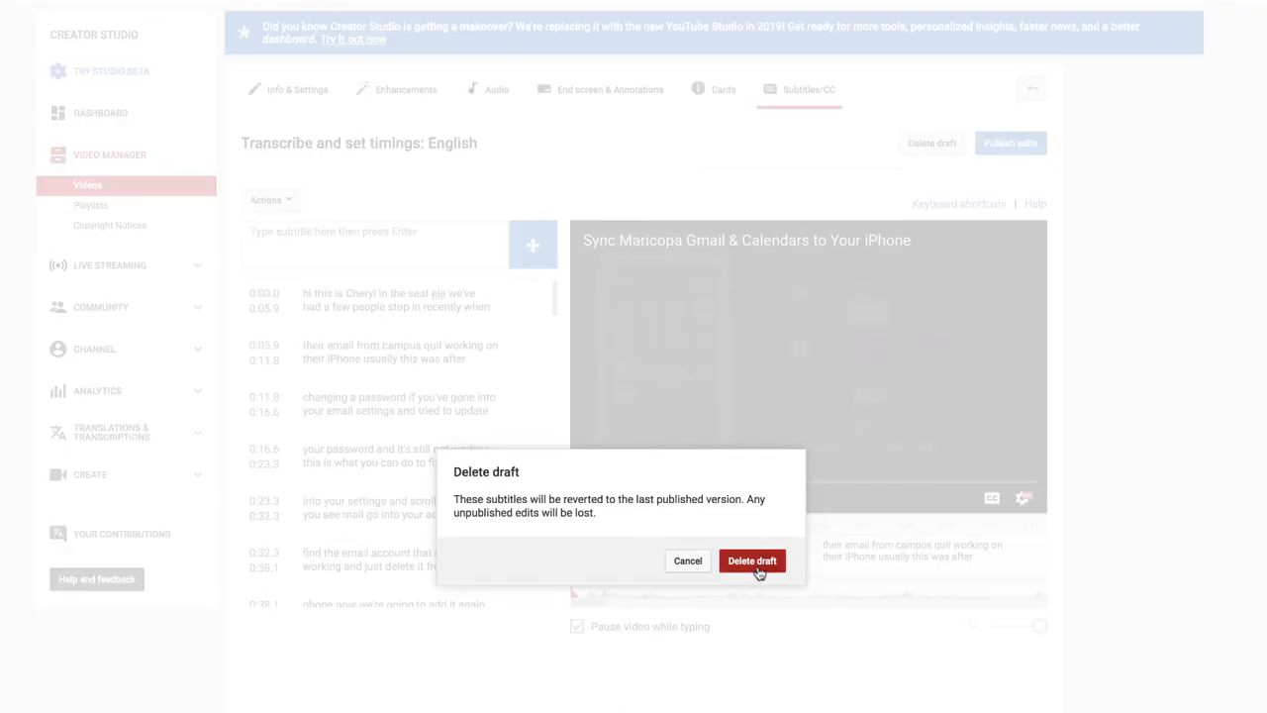
{"action": "left_click", "coordinate": [687, 560]}
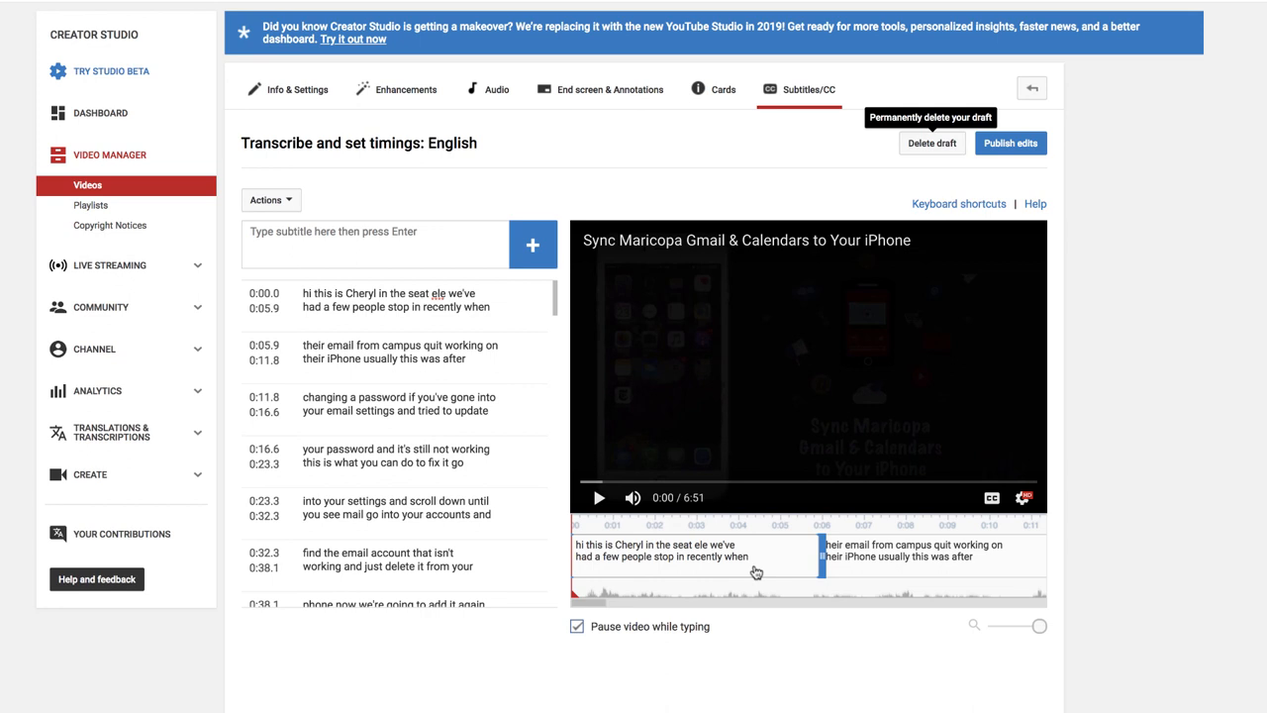
{"action": "left_click", "coordinate": [930, 142]}
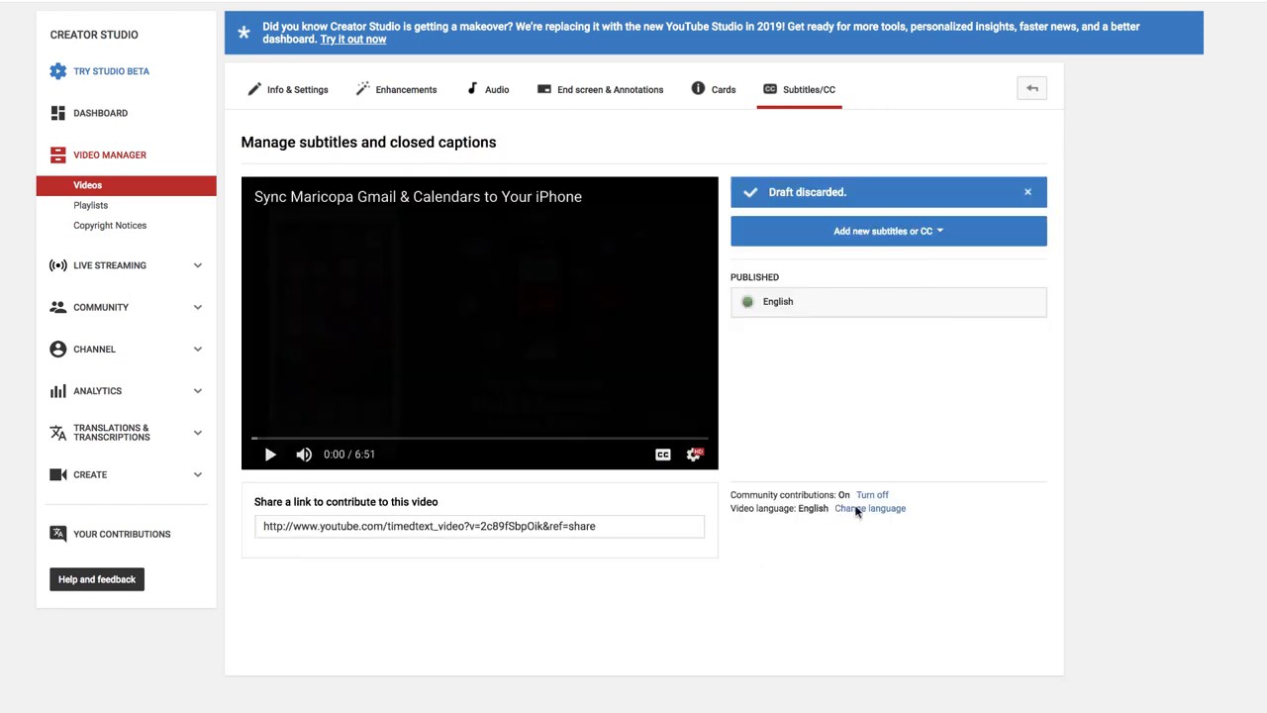
{"action": "mouse_move", "coordinate": [812, 324]}
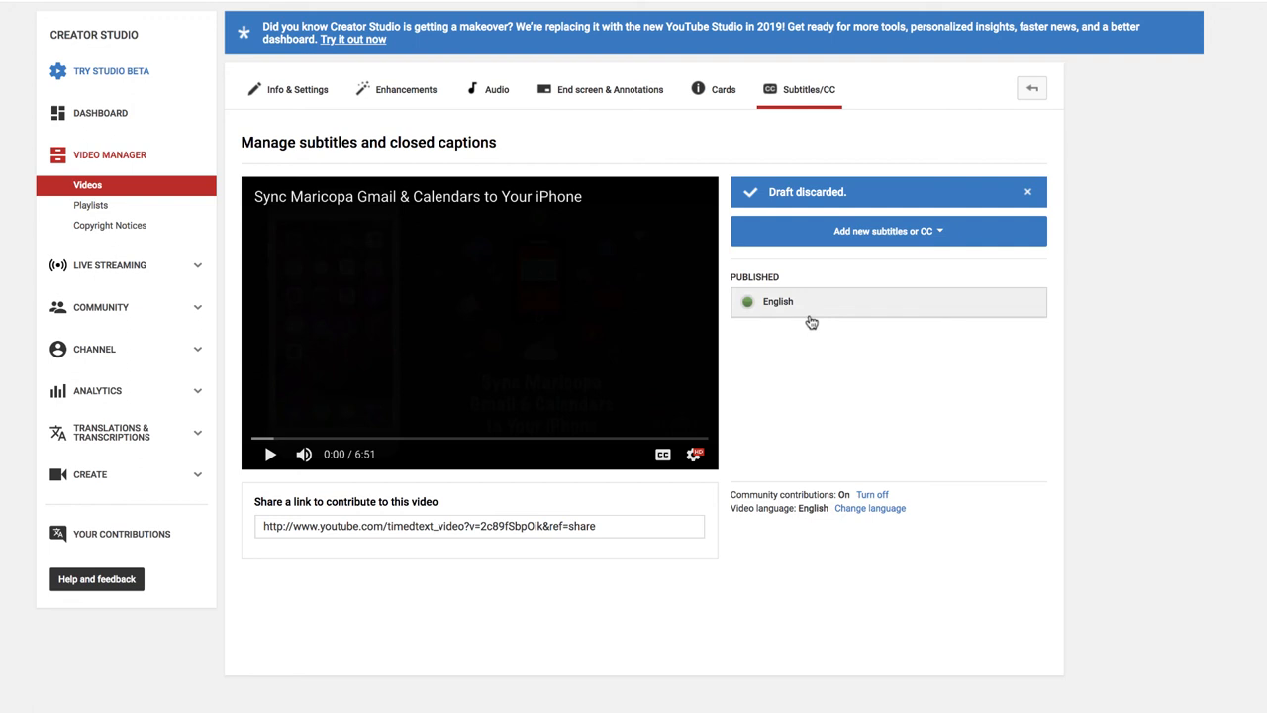
{"action": "mouse_move", "coordinate": [803, 321]}
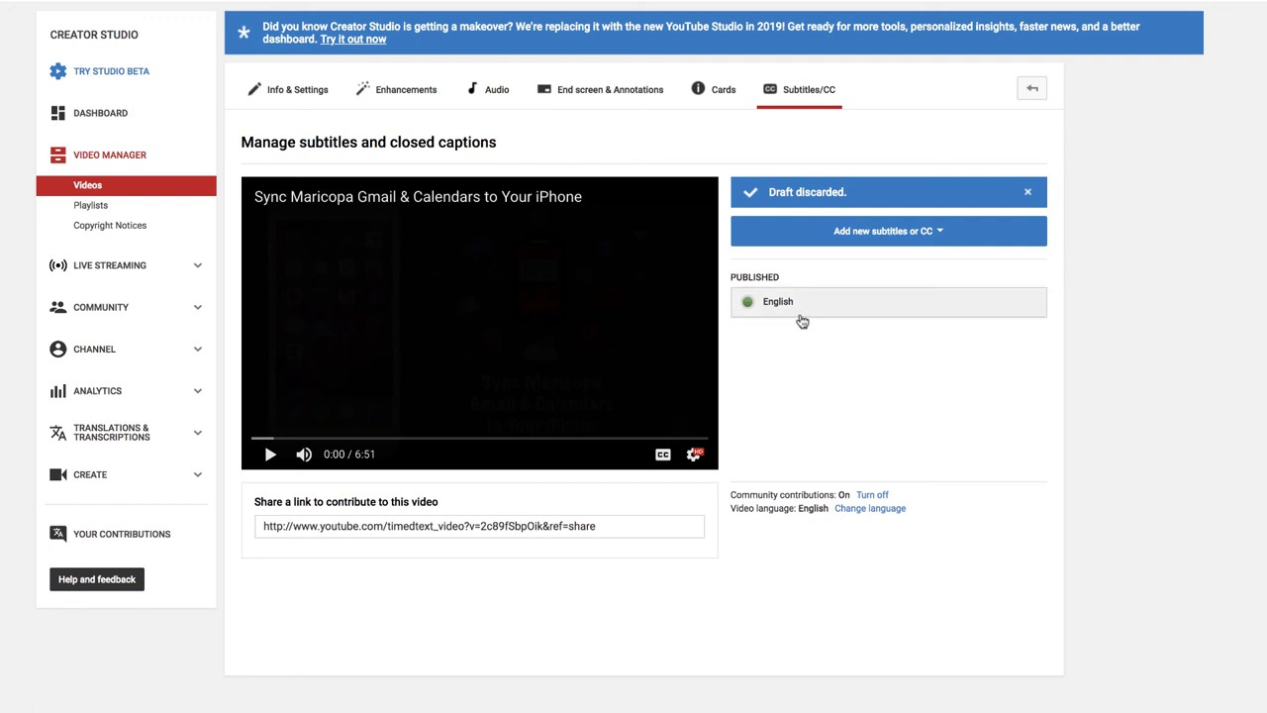
{"action": "mouse_move", "coordinate": [809, 333]}
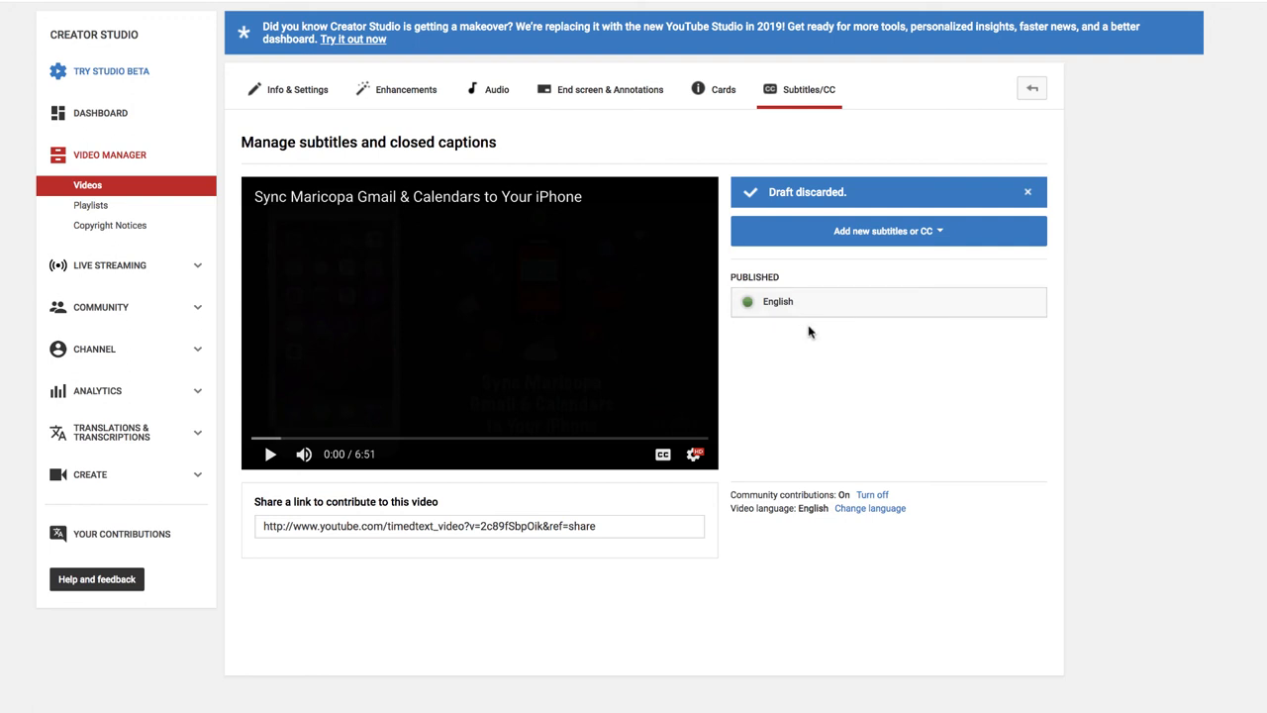